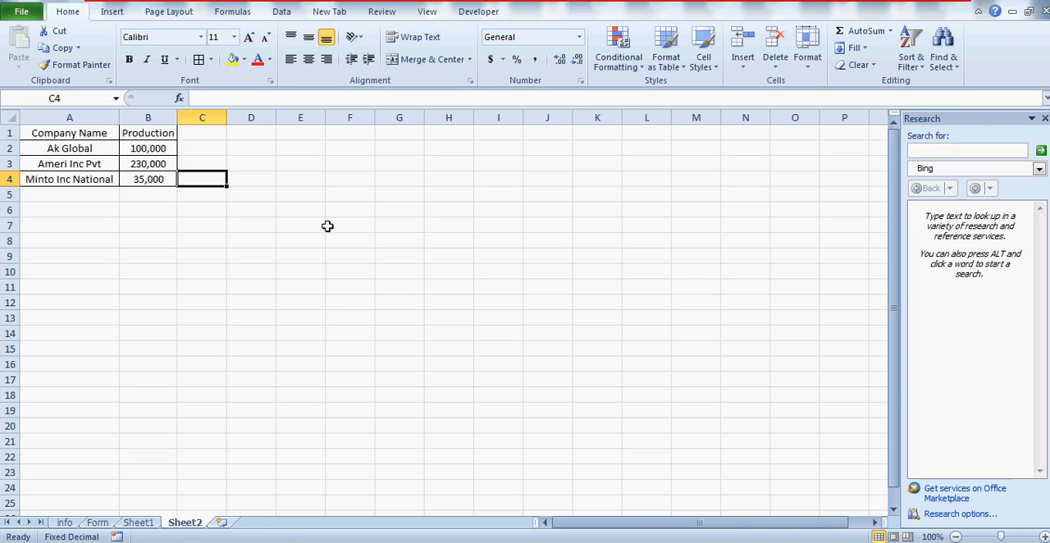
pyautogui.moveTo(362, 176)
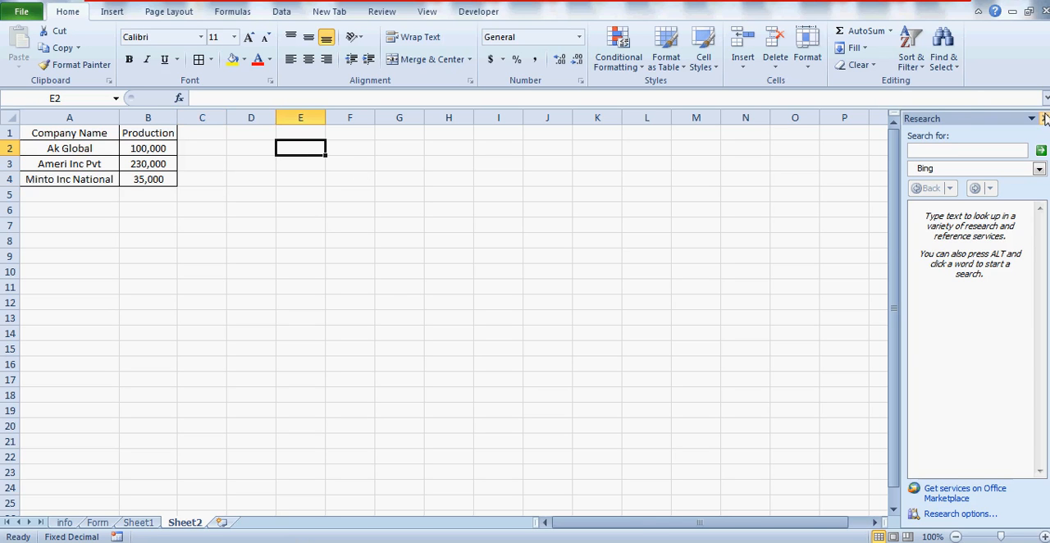
# Close the Research pane, then select cell F5 on Sheet2 for the pivot table
pyautogui.click(1045, 118)
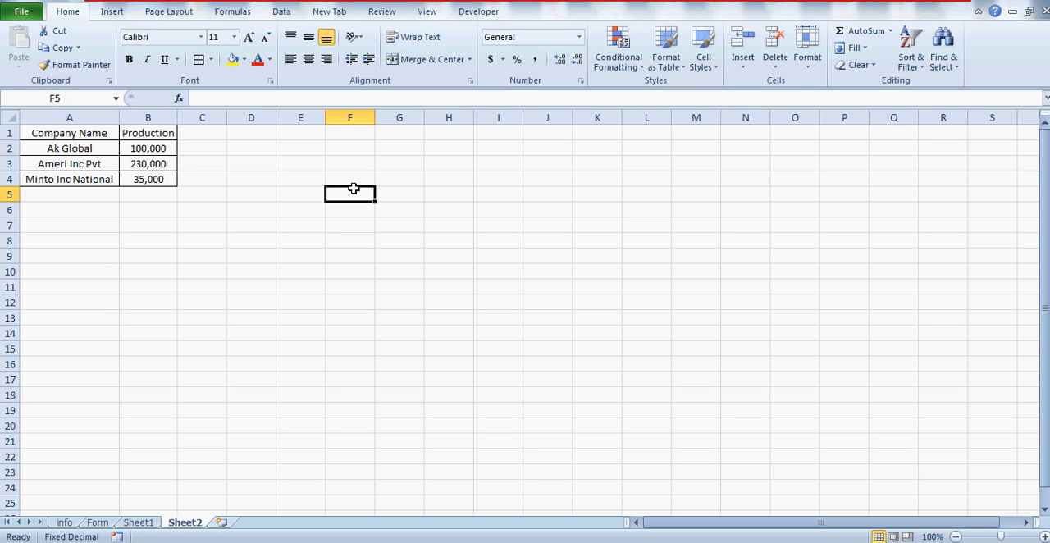
pyautogui.click(300, 179)
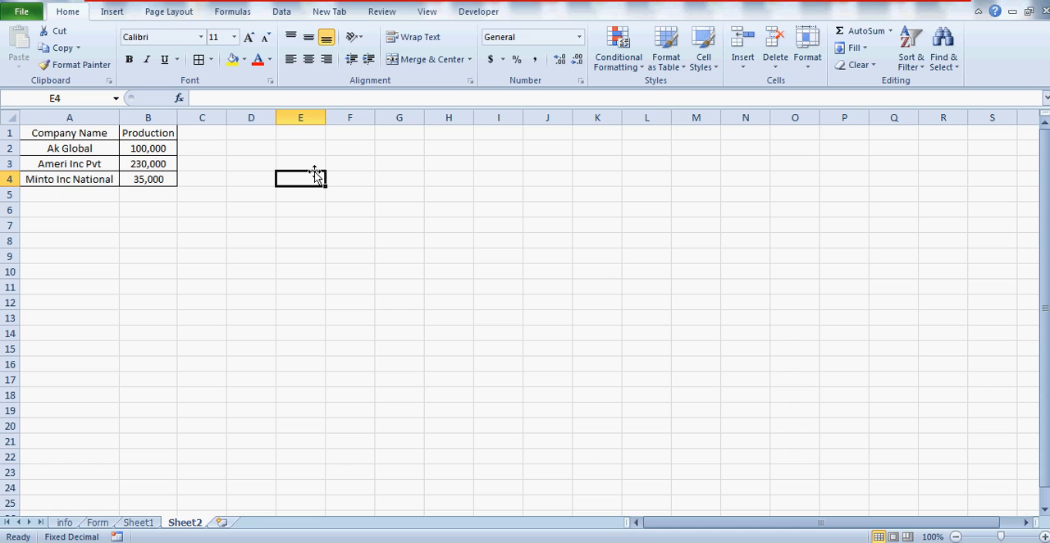
pyautogui.moveTo(344, 171)
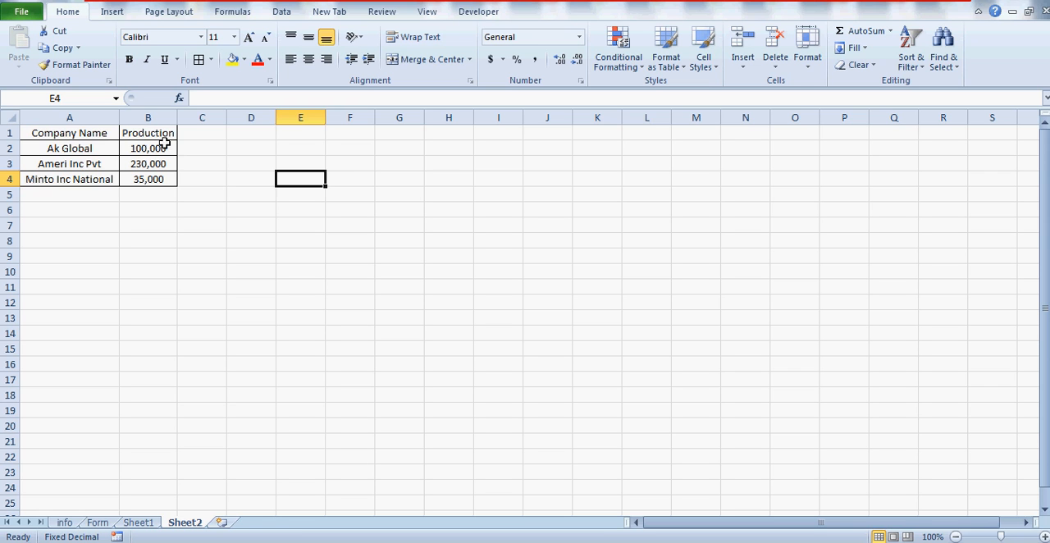
pyautogui.click(69, 132)
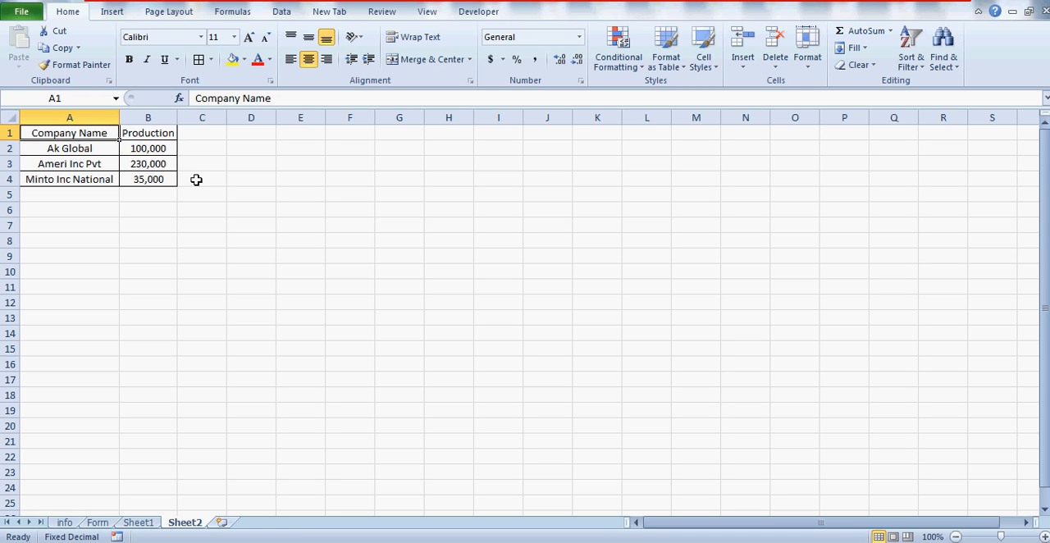
pyautogui.click(350, 195)
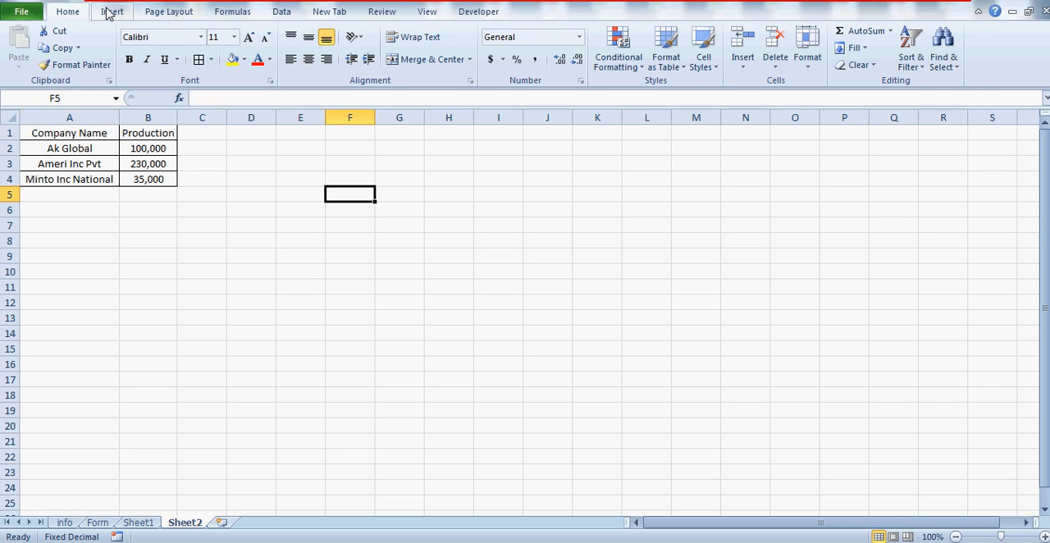
# Insert a PivotTable from range A1:B4, placed on Sheet2 at $F$5
pyautogui.click(112, 10)
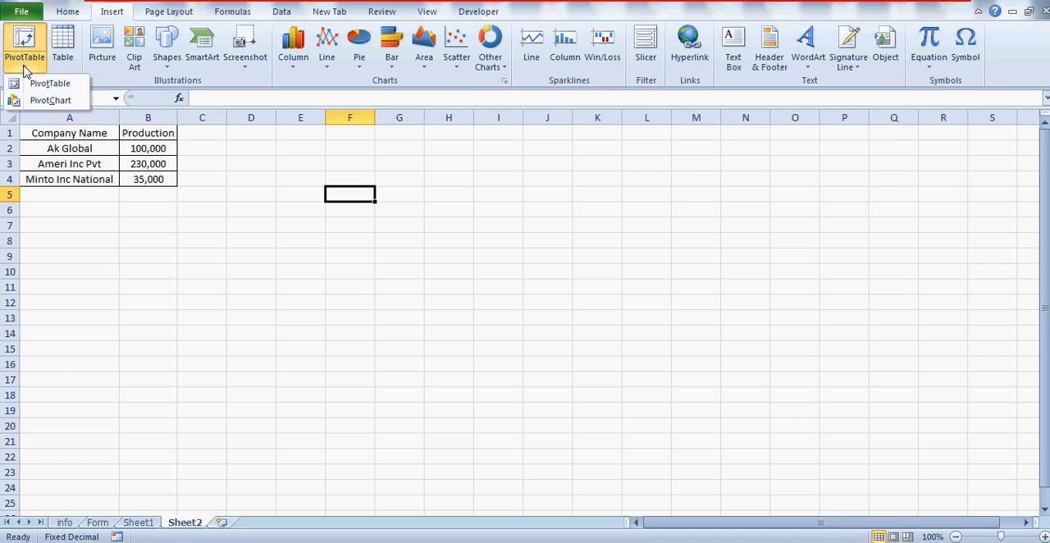
pyautogui.click(49, 83)
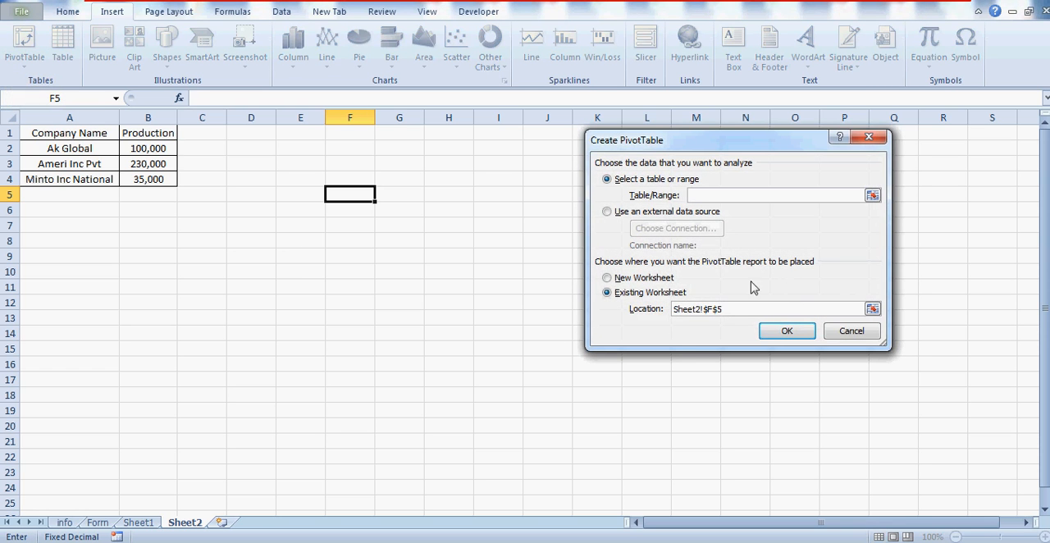
pyautogui.moveTo(69, 133); pyautogui.dragTo(147, 149)
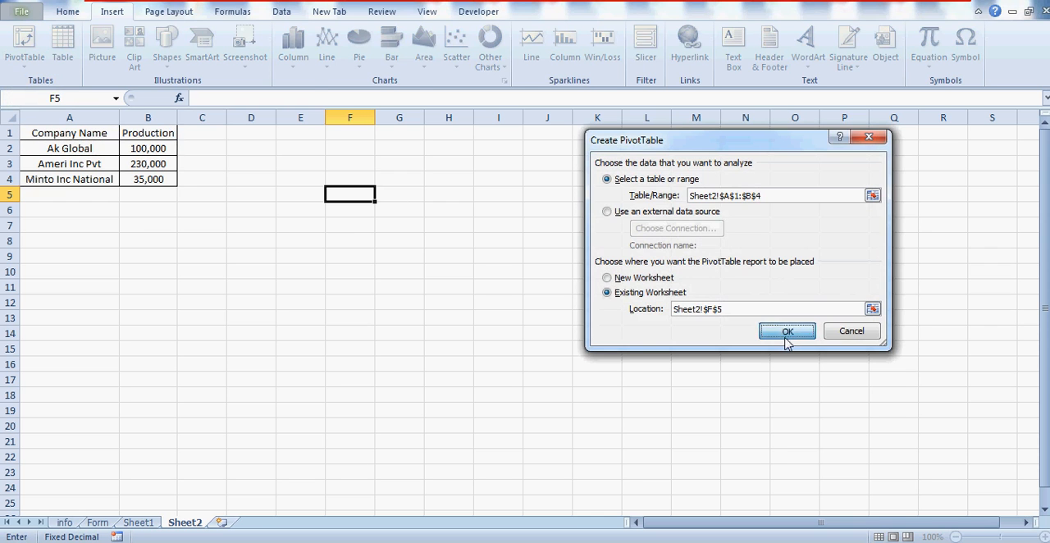
pyautogui.click(787, 330)
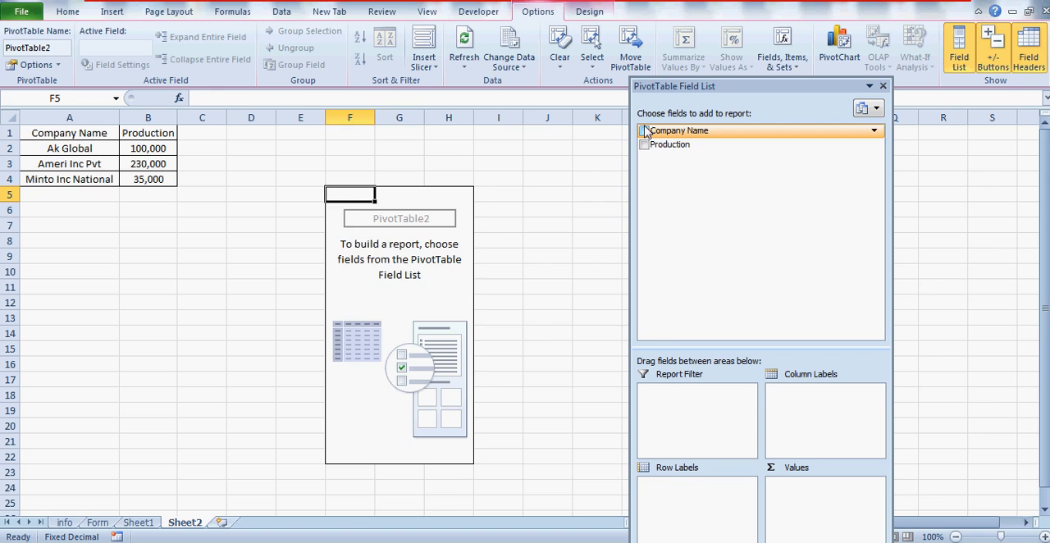
# Add Company Name and Production fields, then inspect the pivot's labels, row 6 and column G
pyautogui.click(644, 131)
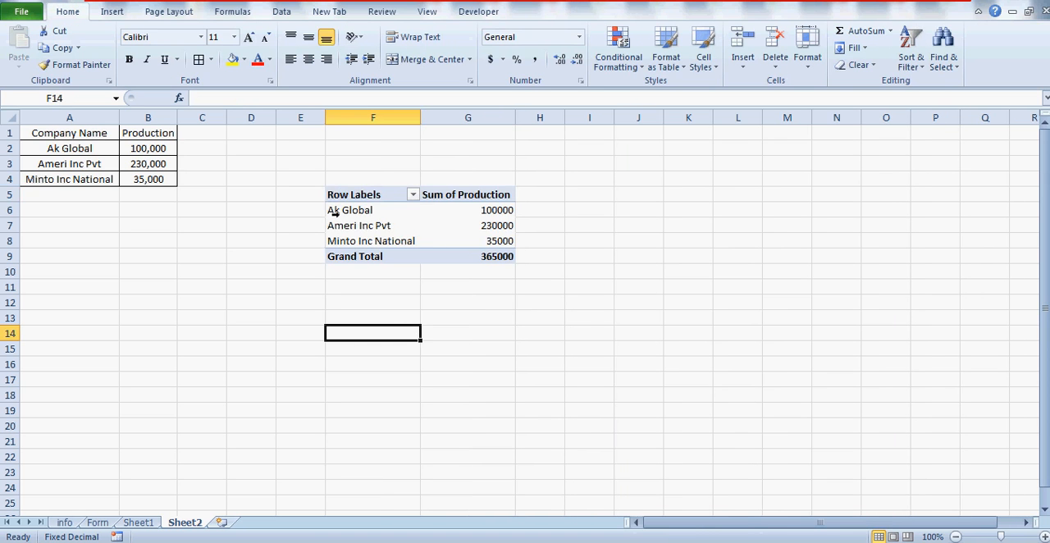
pyautogui.click(351, 210)
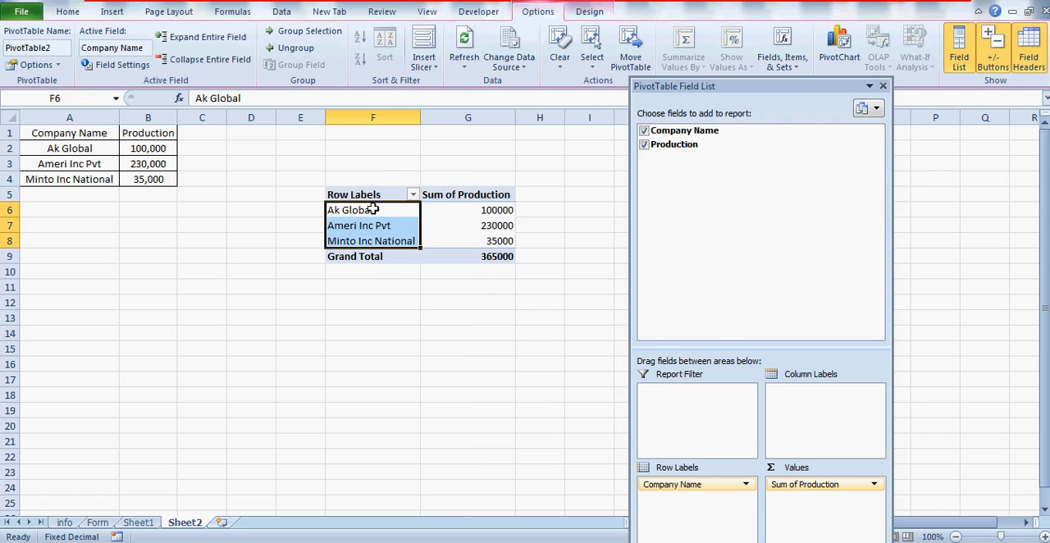
pyautogui.click(374, 209)
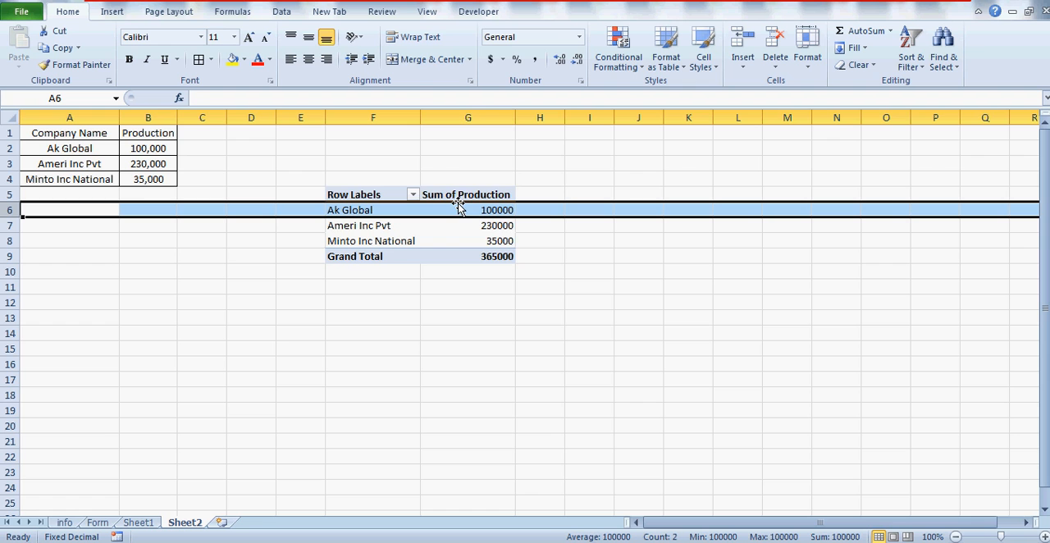
pyautogui.click(468, 117)
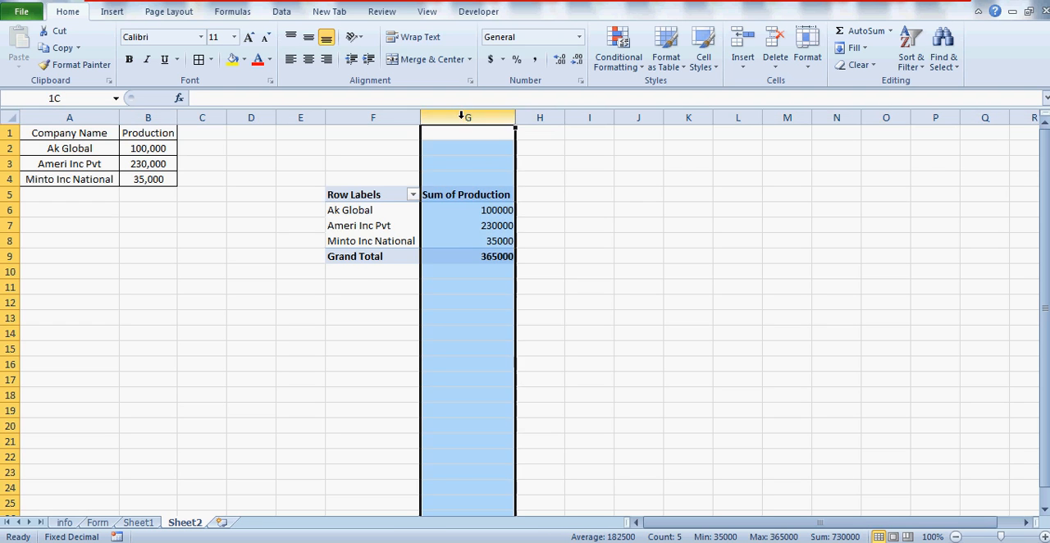
pyautogui.click(349, 210)
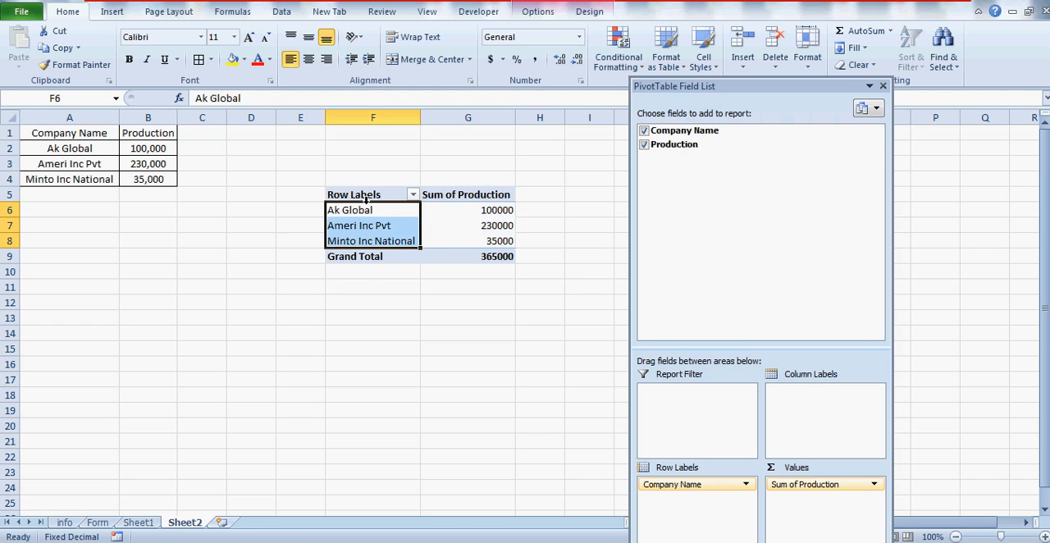
pyautogui.click(467, 194)
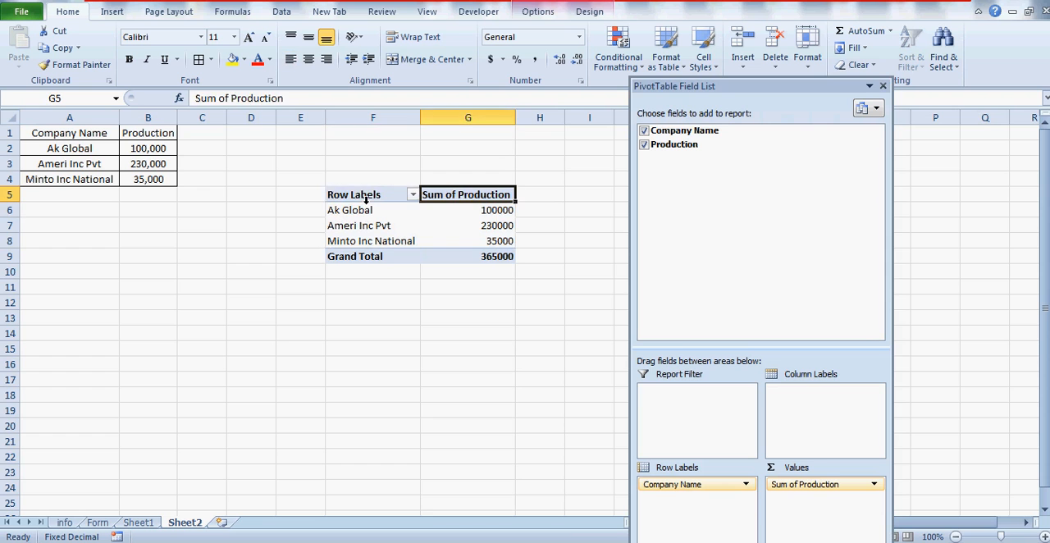
pyautogui.click(373, 194)
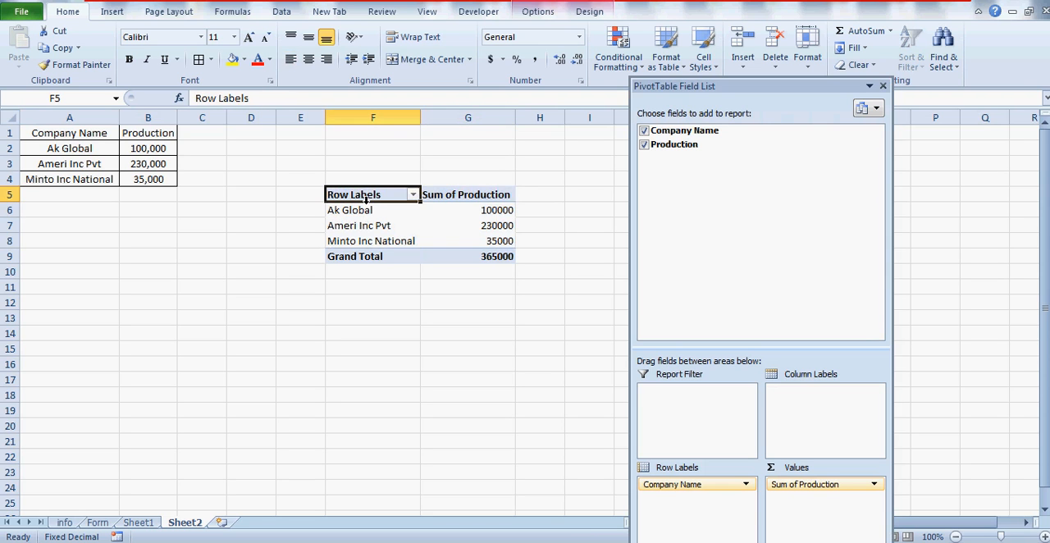
pyautogui.click(350, 211)
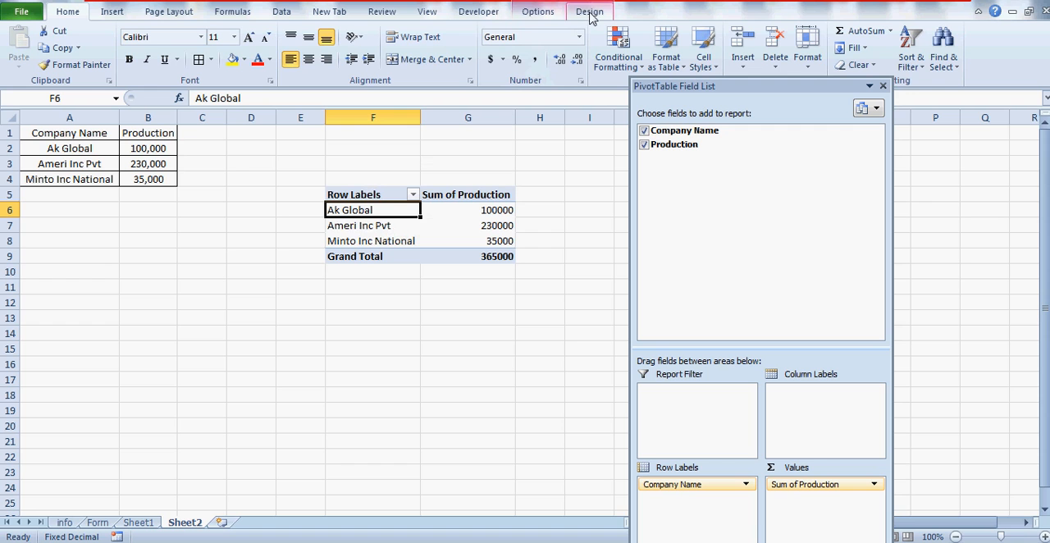
# Apply a tabular Report Layout so the pivot heading shows Company Name, then check the headers
pyautogui.click(590, 11)
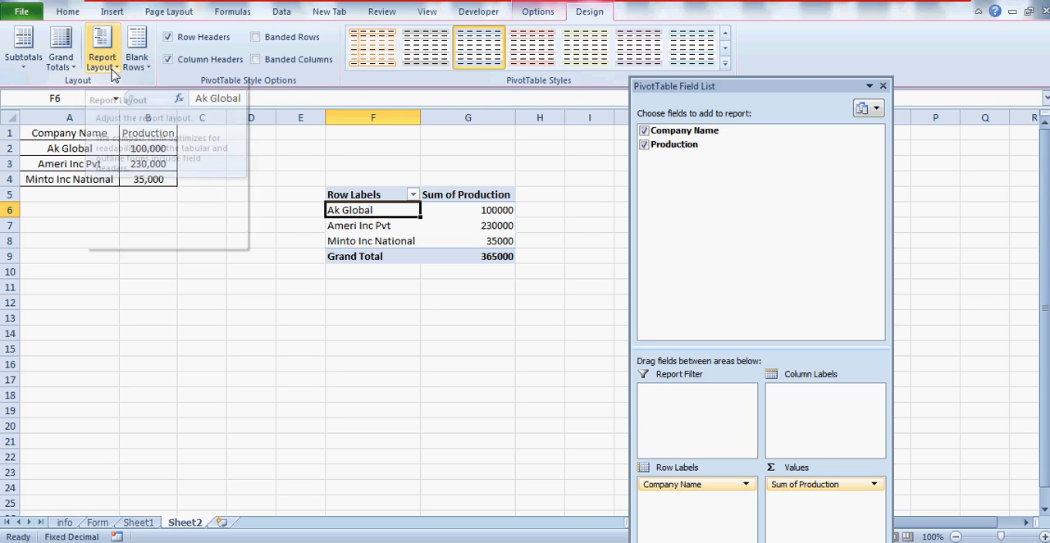
pyautogui.click(102, 49)
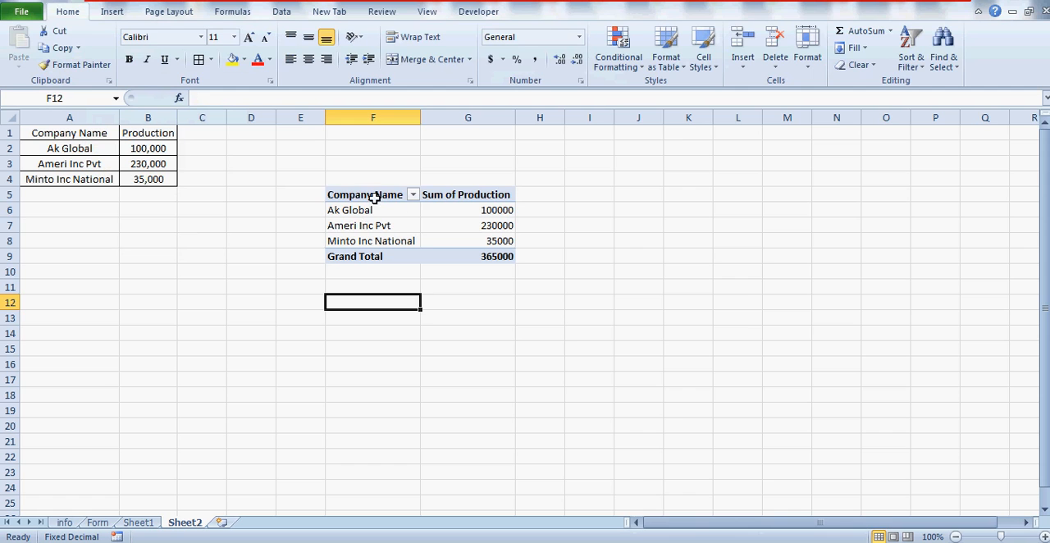
pyautogui.click(364, 194)
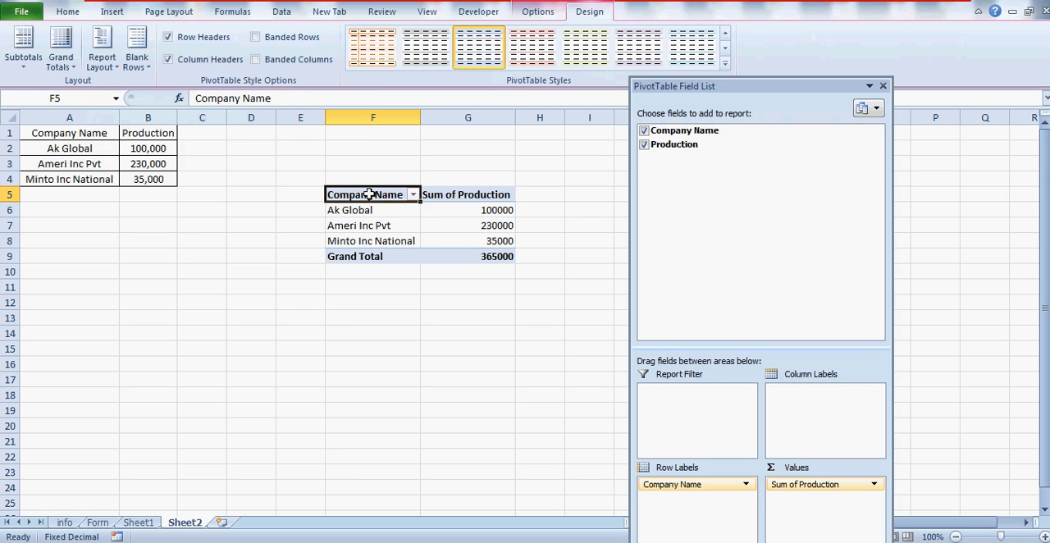
pyautogui.click(300, 195)
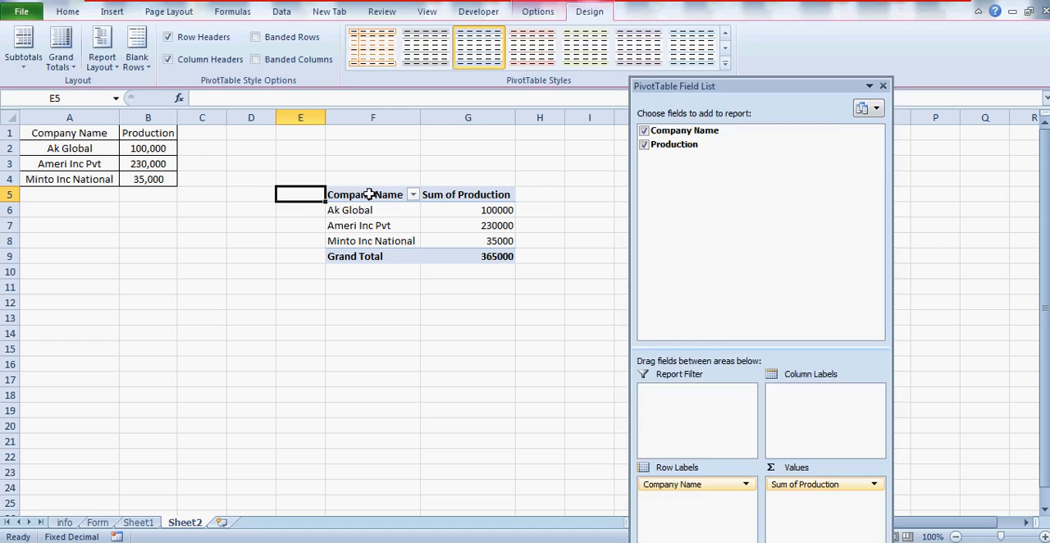
pyautogui.click(467, 195)
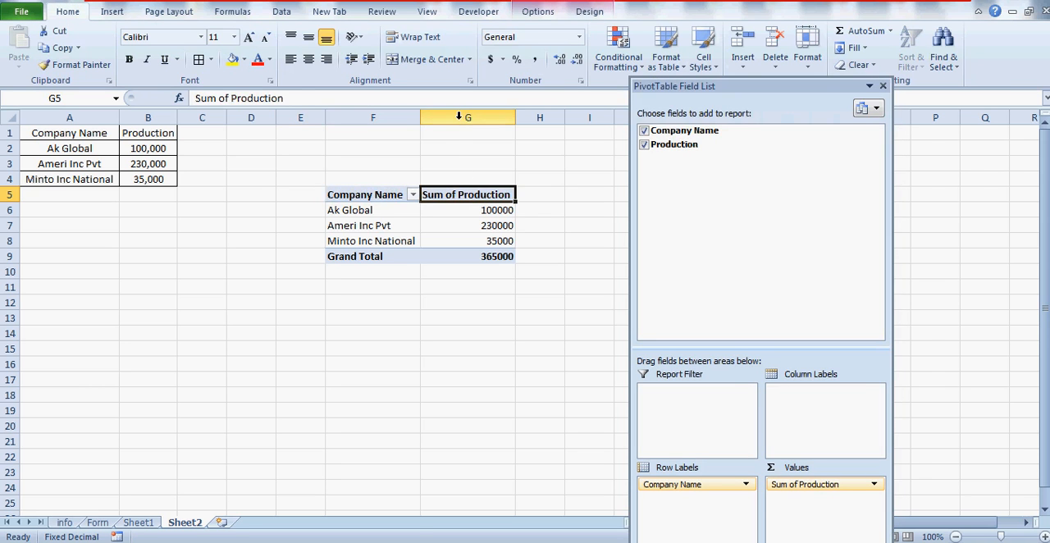
pyautogui.rightClick(468, 116)
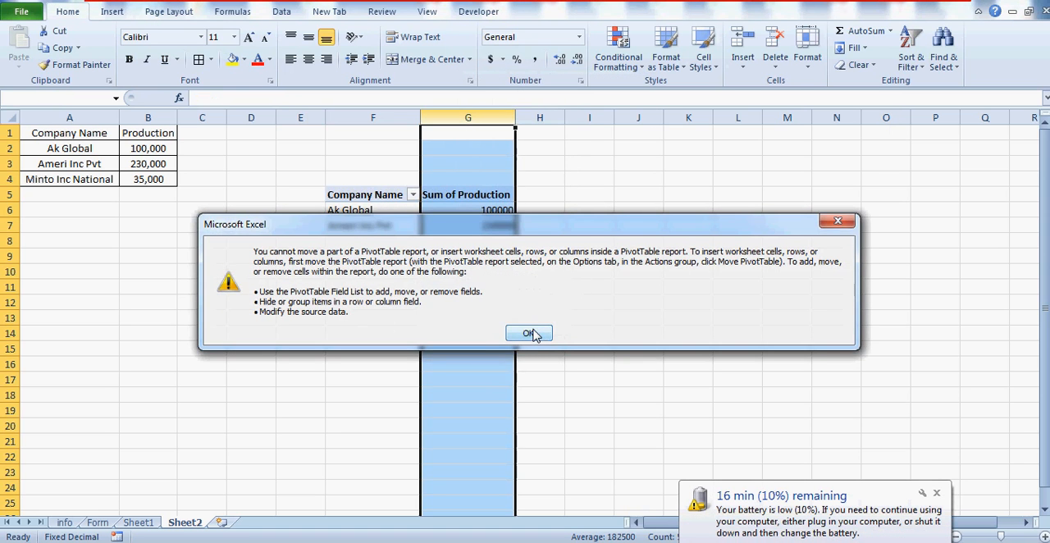
pyautogui.click(530, 333)
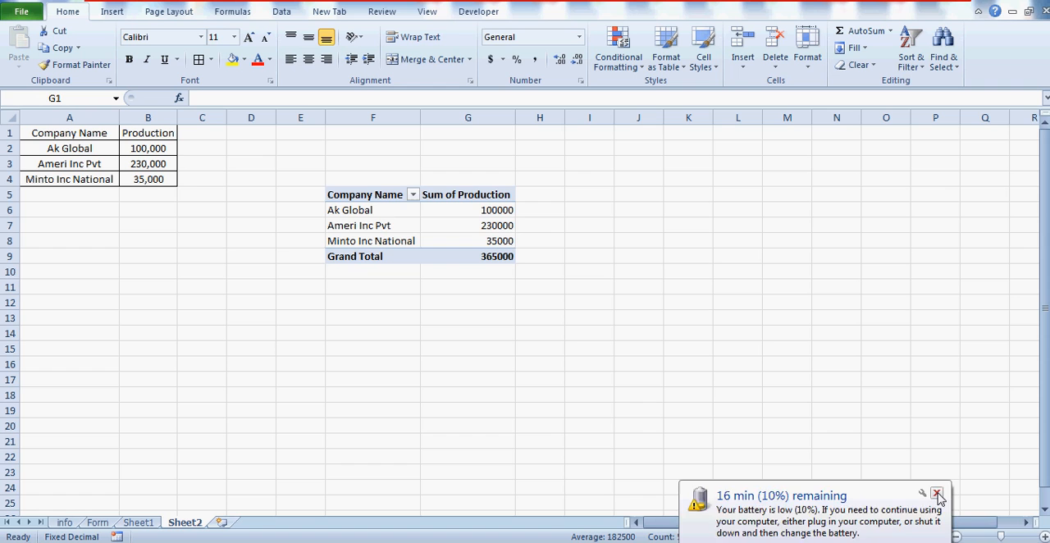
pyautogui.click(468, 117)
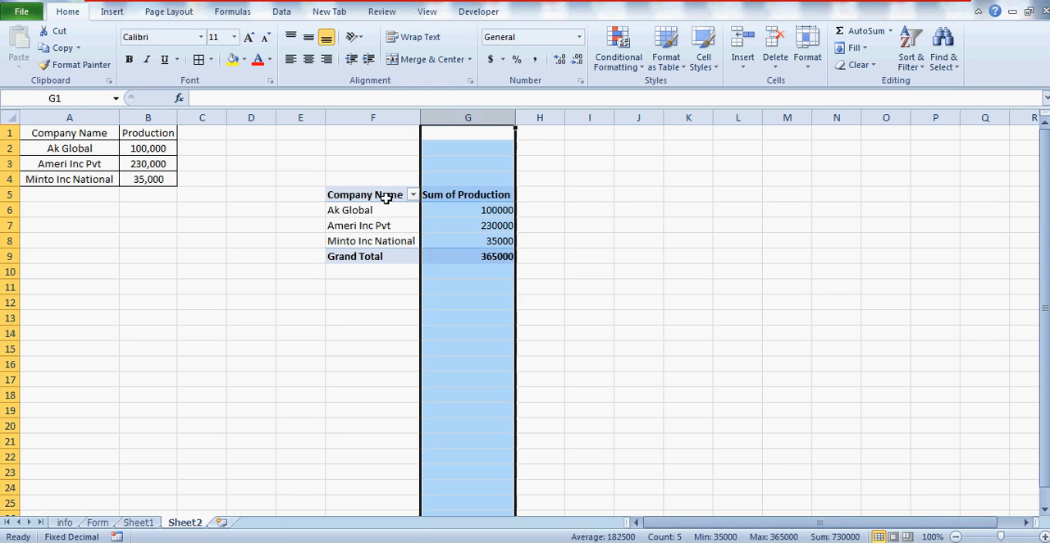
pyautogui.click(350, 210)
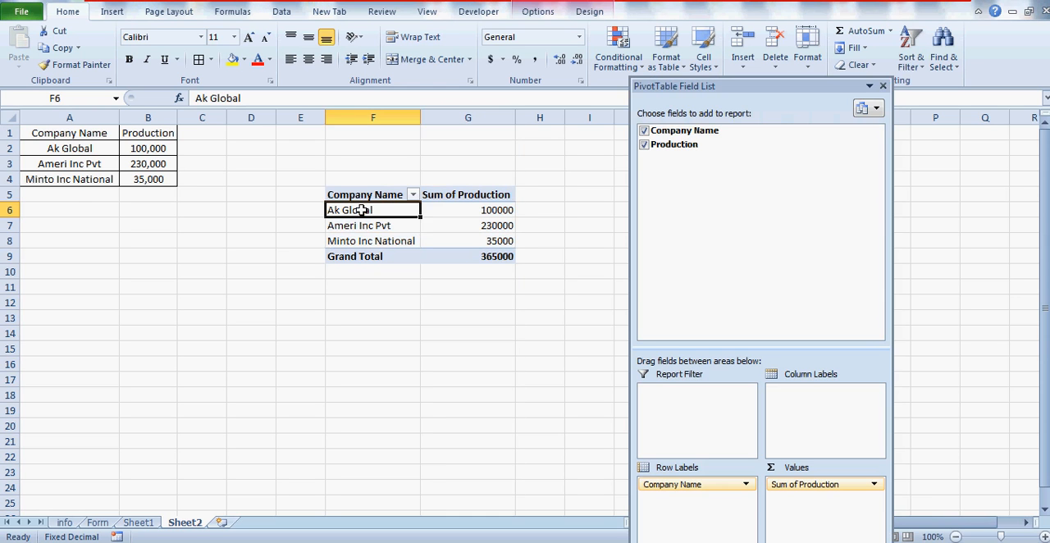
pyautogui.rightClick(9, 210)
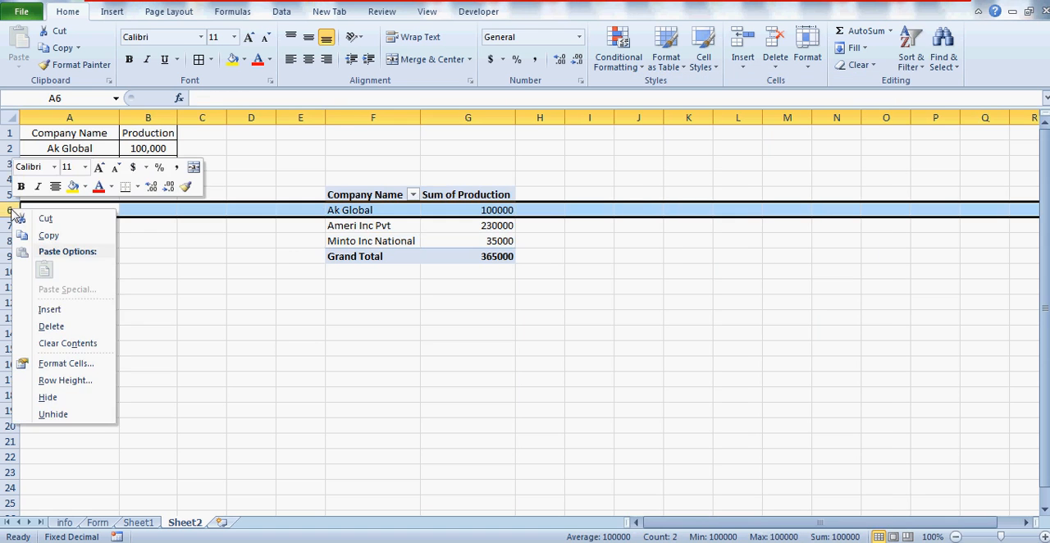
pyautogui.click(50, 309)
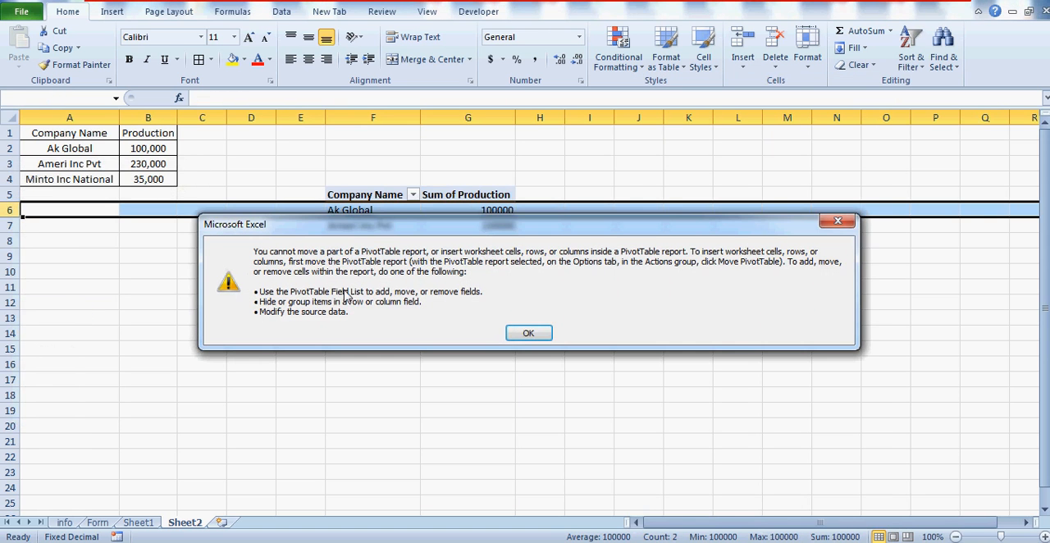
pyautogui.click(528, 332)
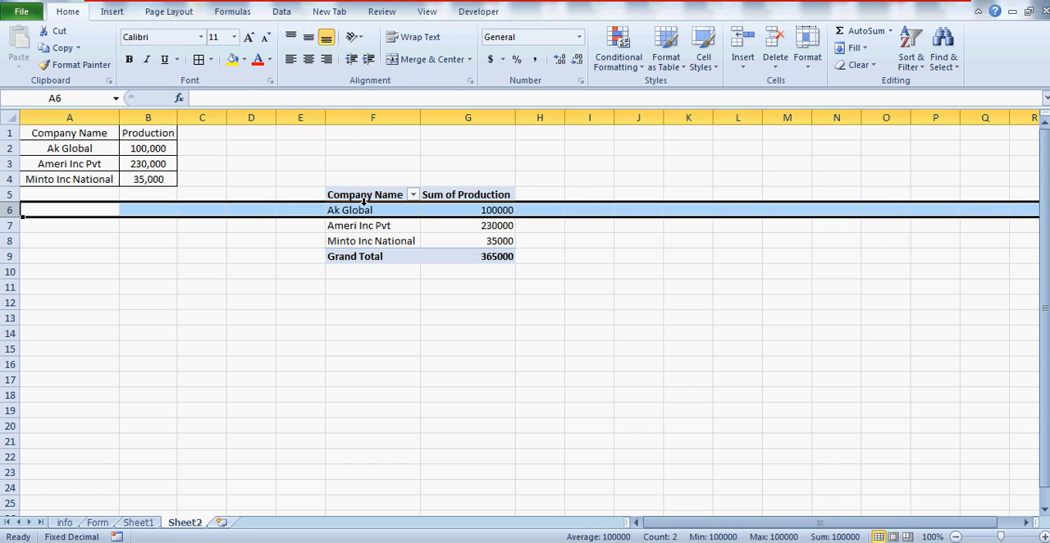
pyautogui.click(364, 194)
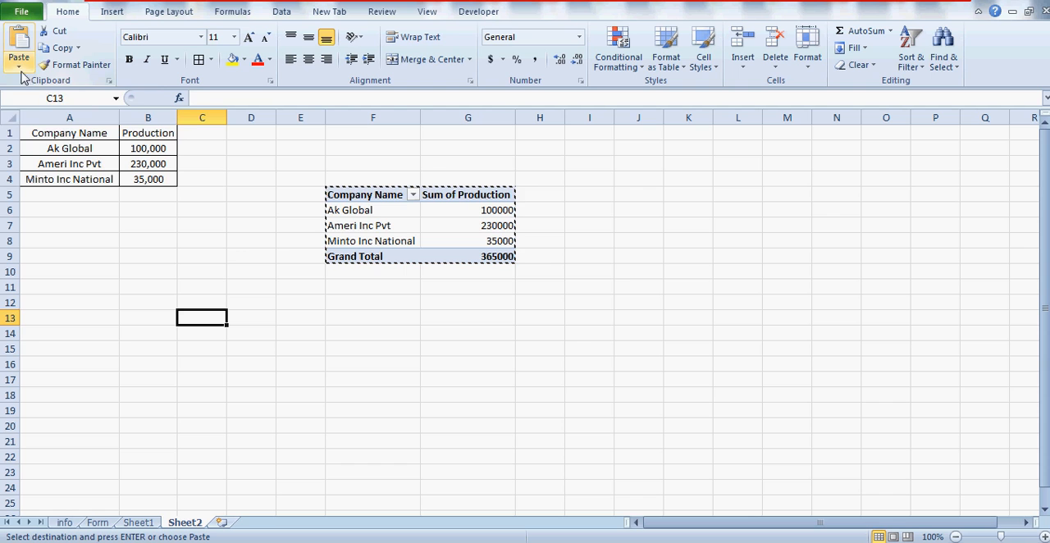
# Open Paste Special from the Home Paste dropdown for the copied pivot
pyautogui.click(18, 45)
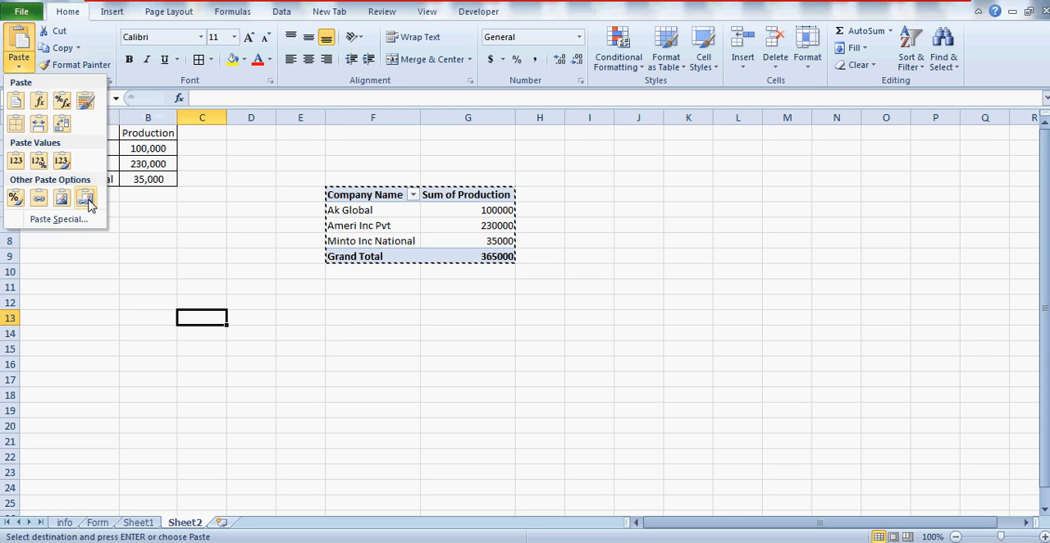
pyautogui.moveTo(58, 219)
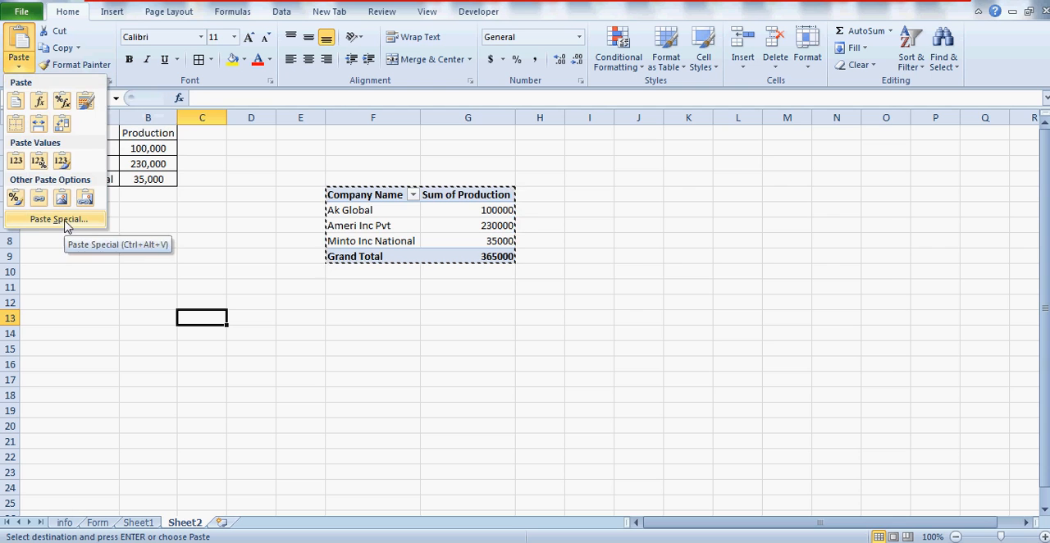
pyautogui.click(57, 219)
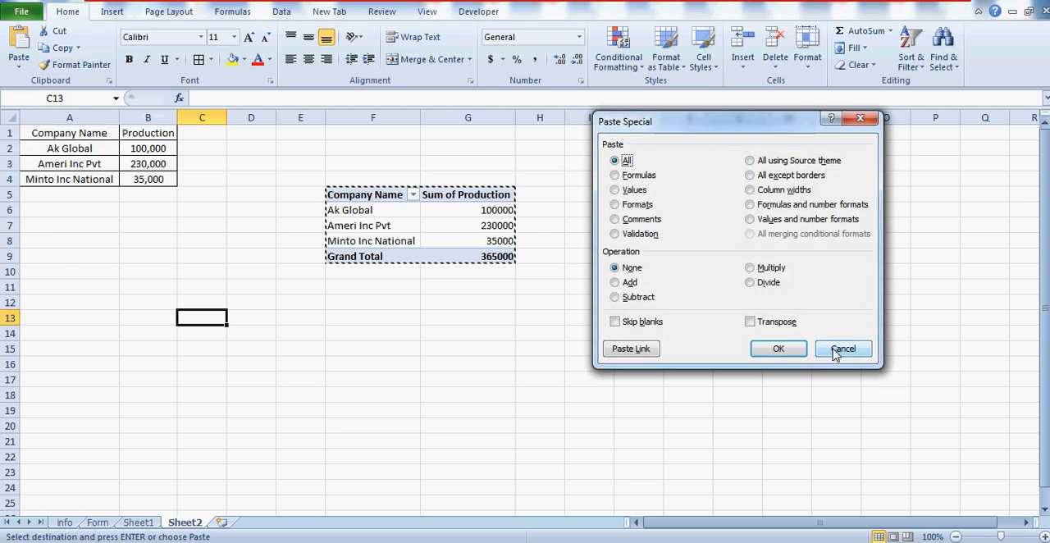
# Paste Link the pivot copy at C13 and verify formulas like =G7 and =G5
pyautogui.click(843, 349)
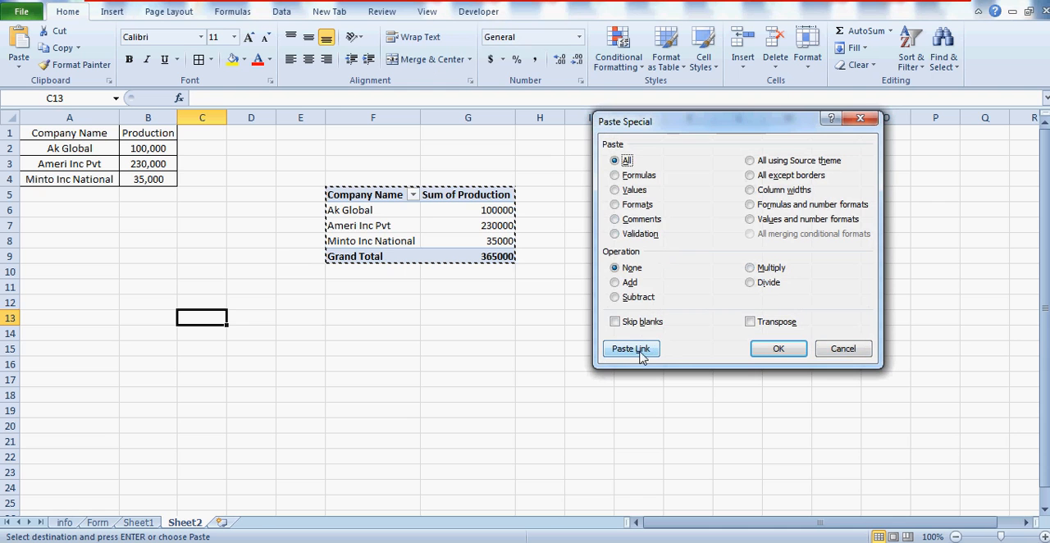
pyautogui.click(630, 348)
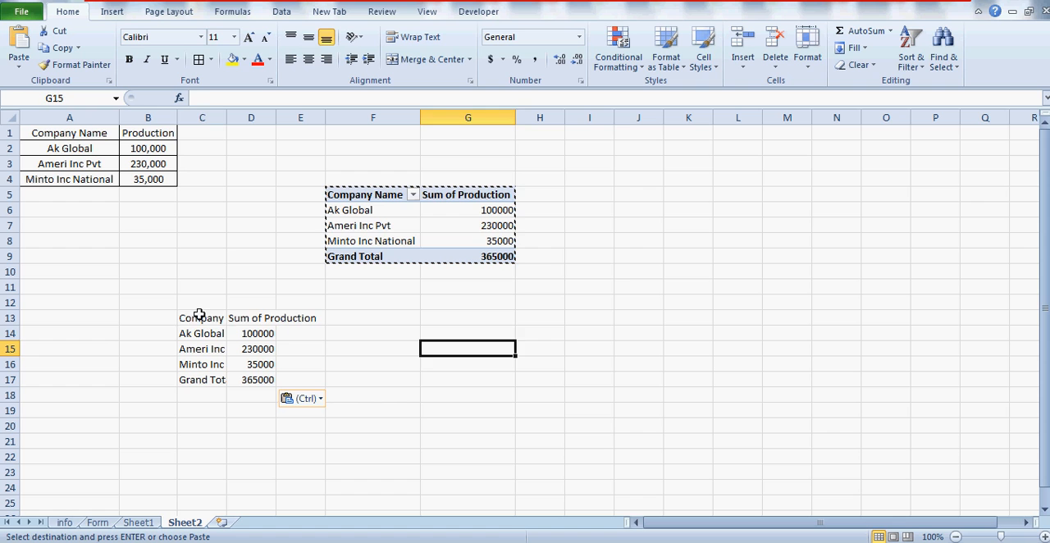
pyautogui.click(202, 333)
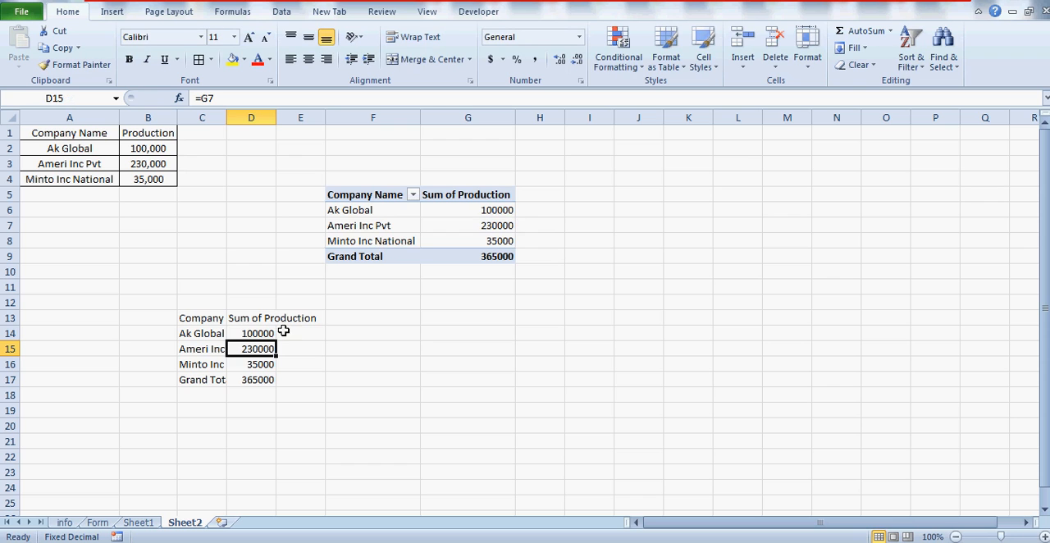
pyautogui.click(251, 318)
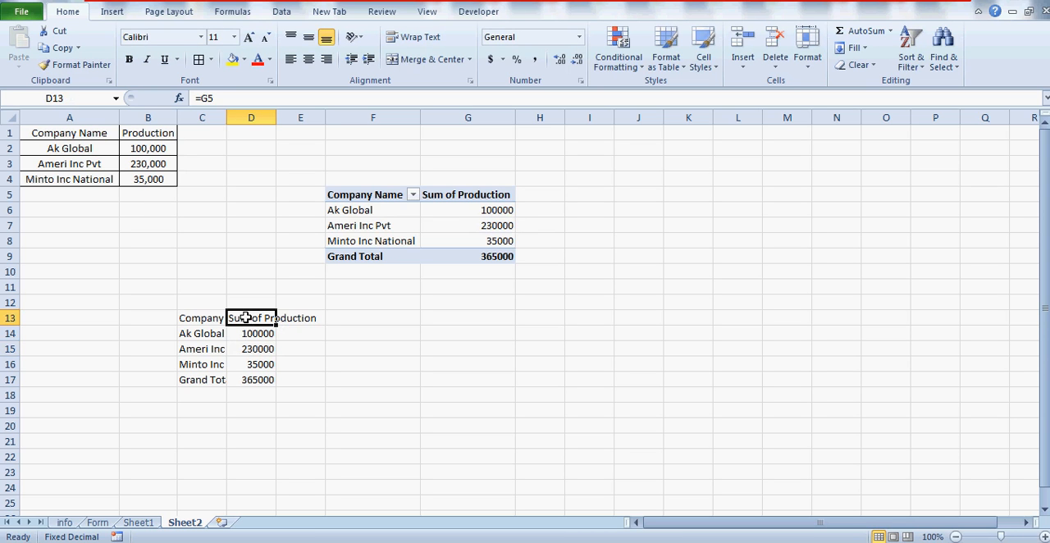
pyautogui.moveTo(259, 177)
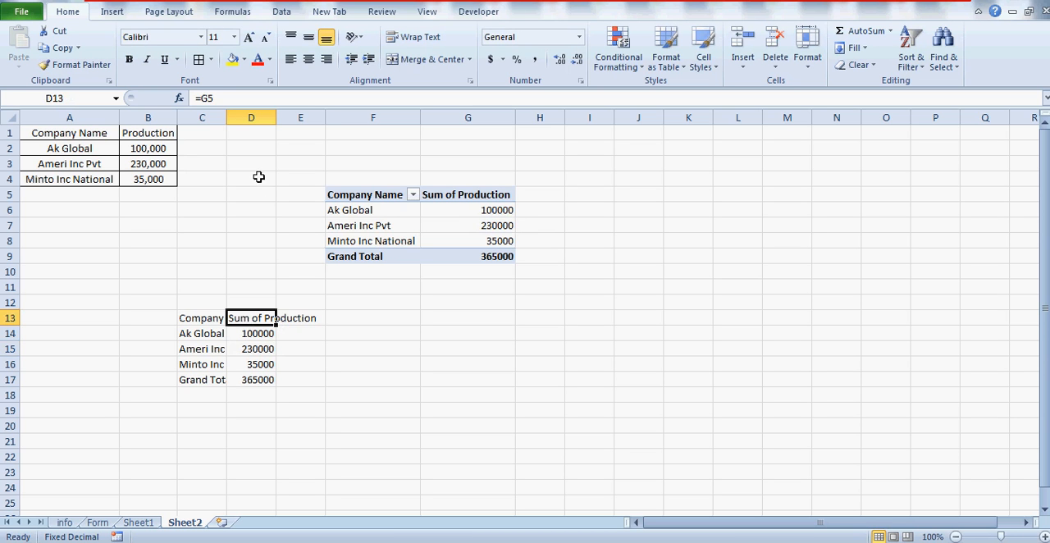
# Insert an entire column at D14 inside the linked copy
pyautogui.click(251, 349)
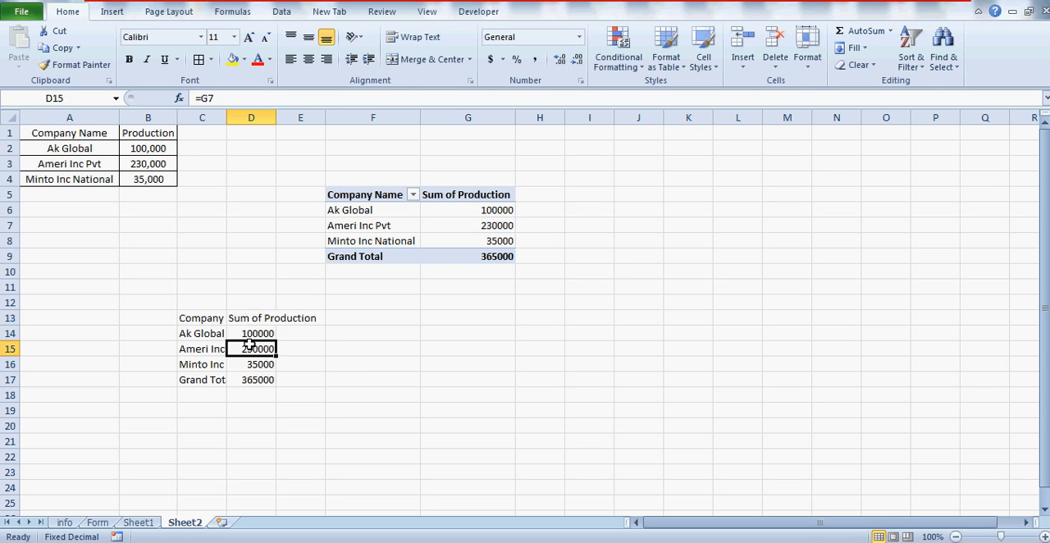
pyautogui.rightClick(251, 334)
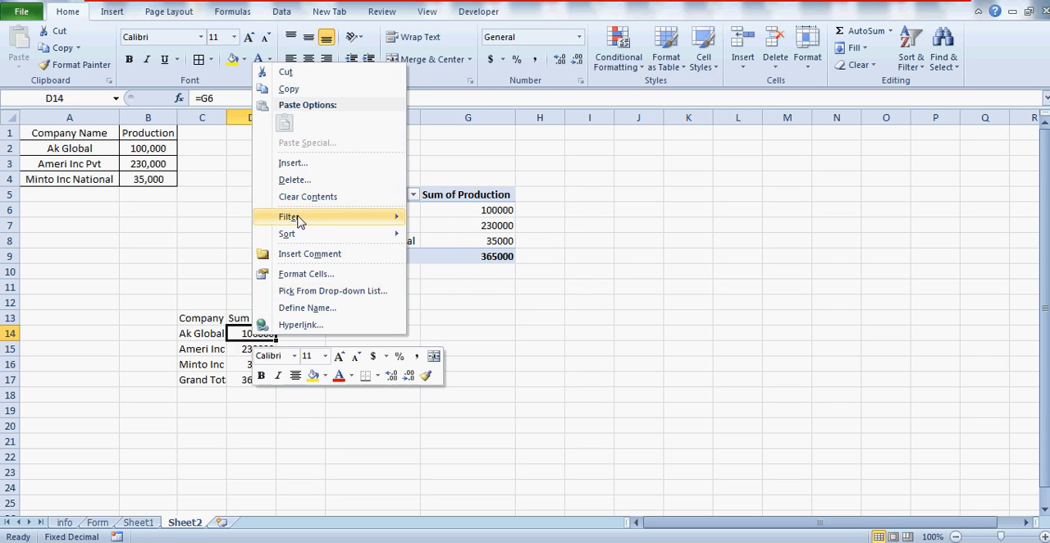
pyautogui.click(293, 162)
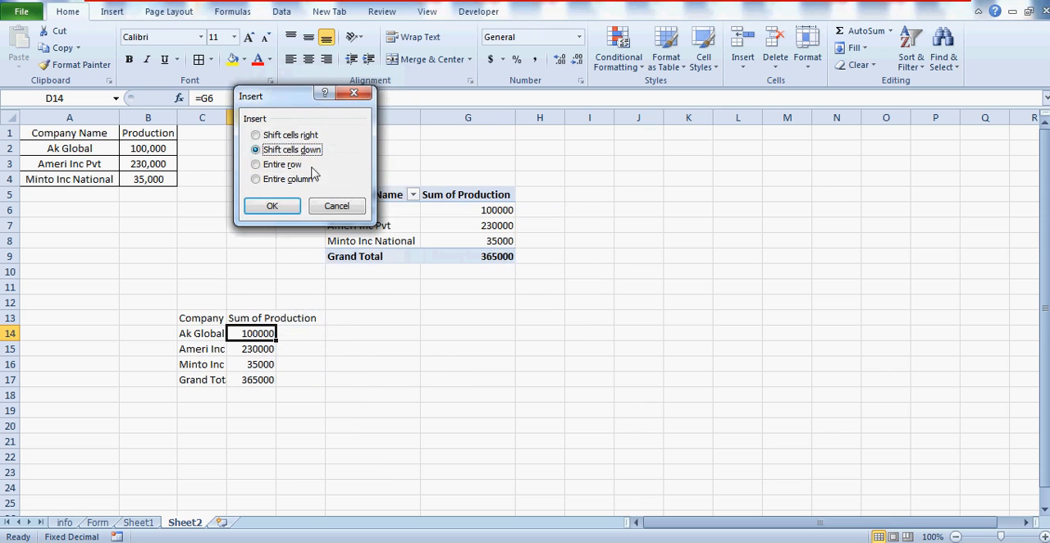
pyautogui.click(255, 179)
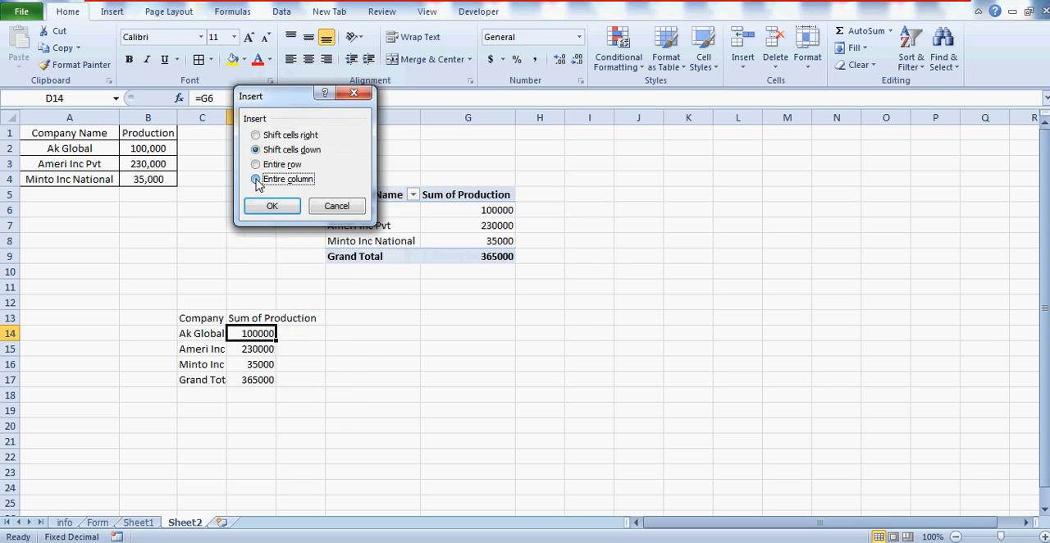
pyautogui.click(272, 205)
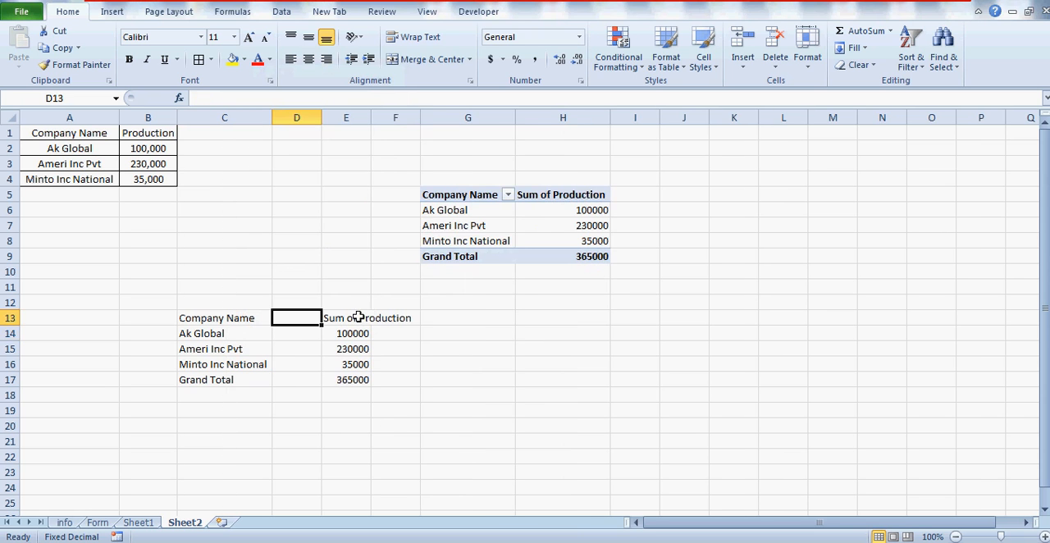
# Review linked copy C13:E17, confirming blank column D and formulas like =H5
pyautogui.click(346, 318)
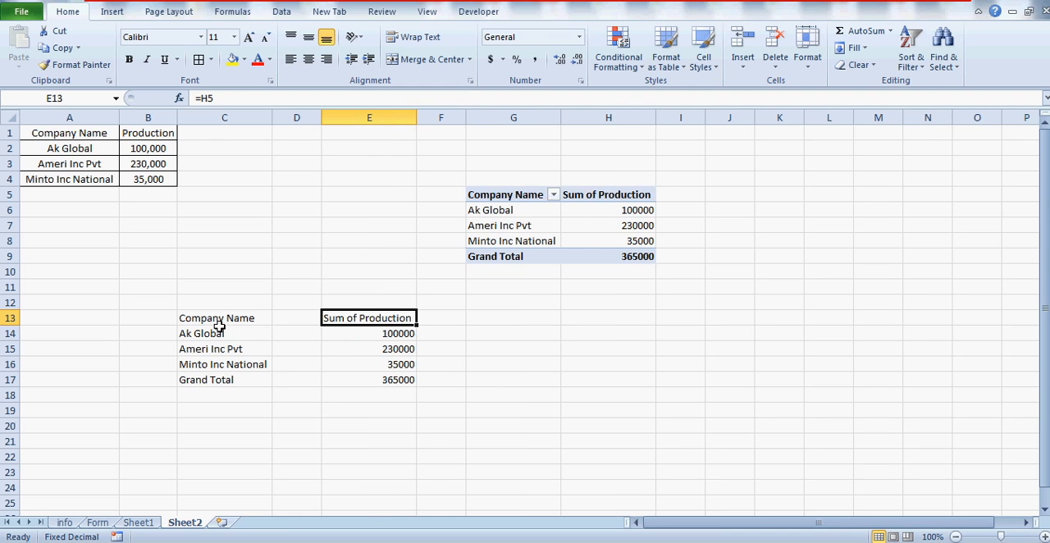
pyautogui.click(296, 349)
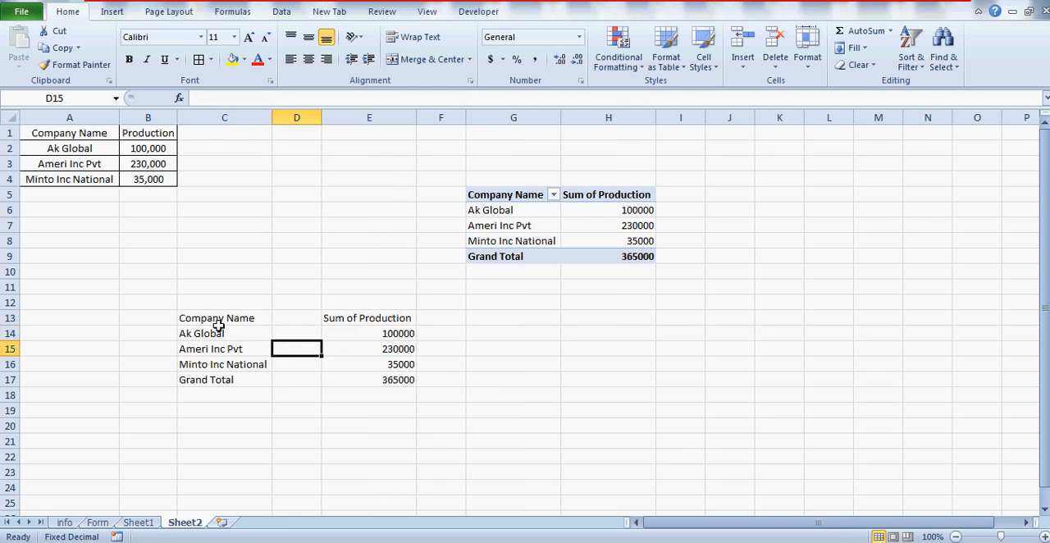
pyautogui.click(297, 318)
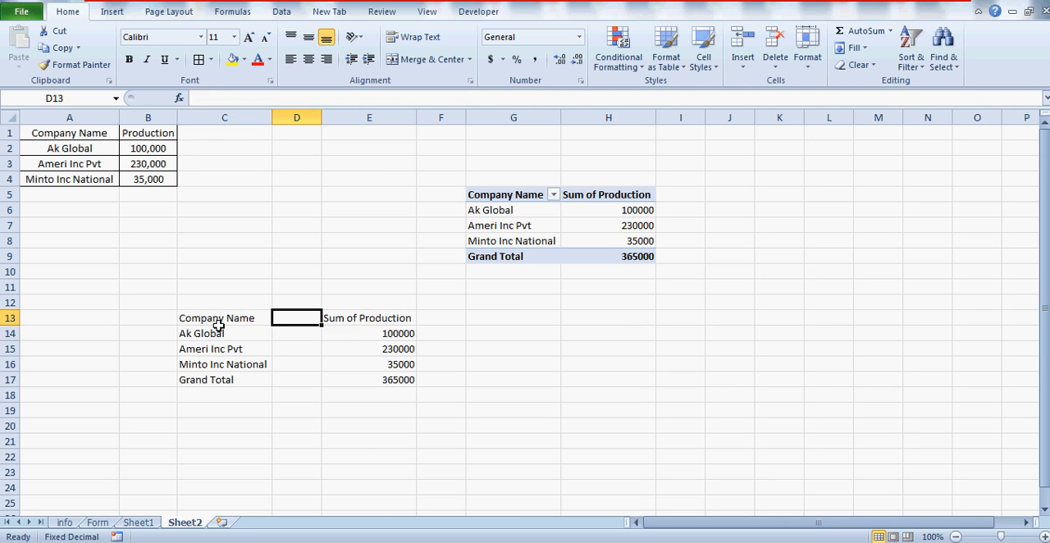
pyautogui.click(217, 318)
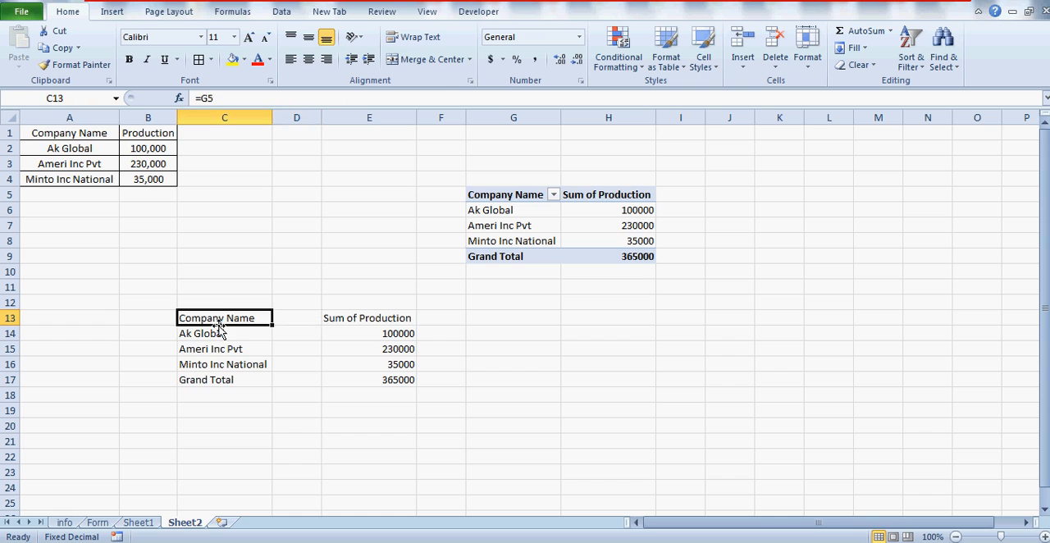
pyautogui.moveTo(217, 318); pyautogui.dragTo(398, 379)
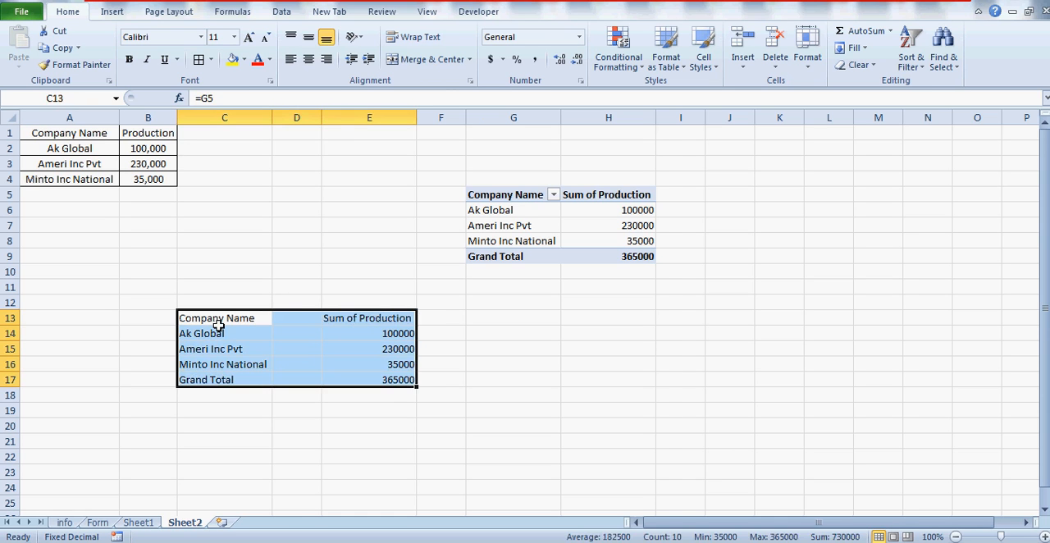
pyautogui.click(296, 318)
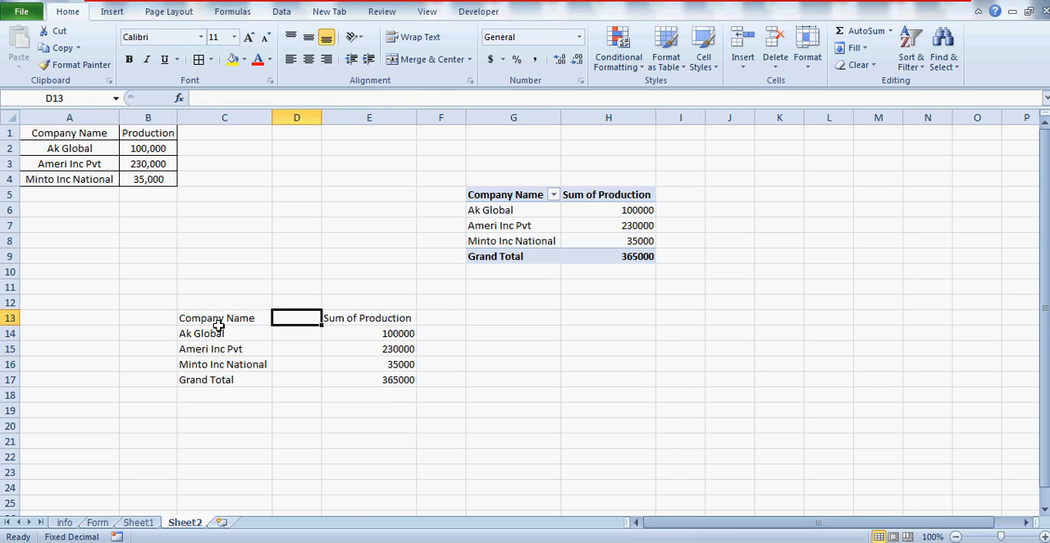
pyautogui.press('Down')
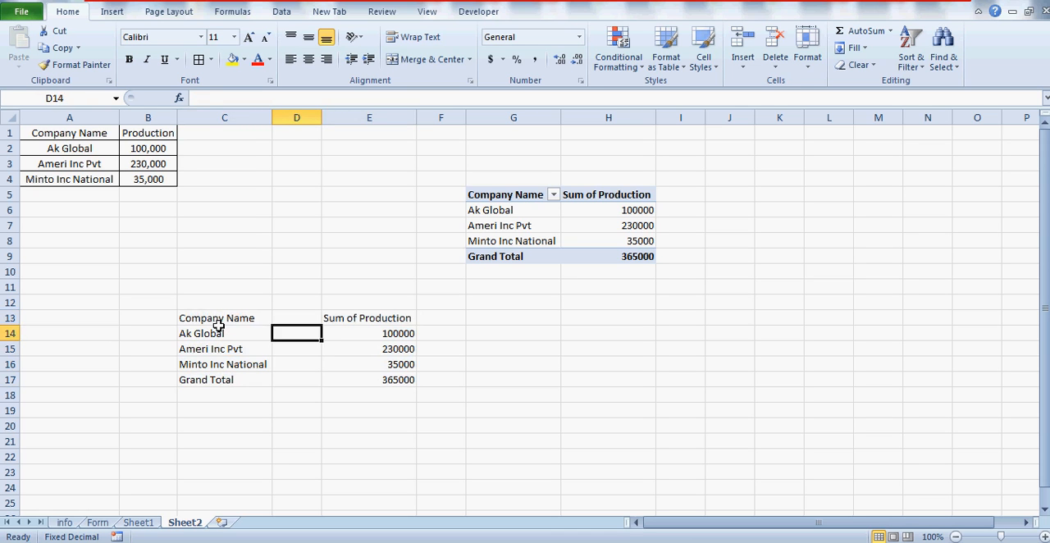
pyautogui.click(297, 349)
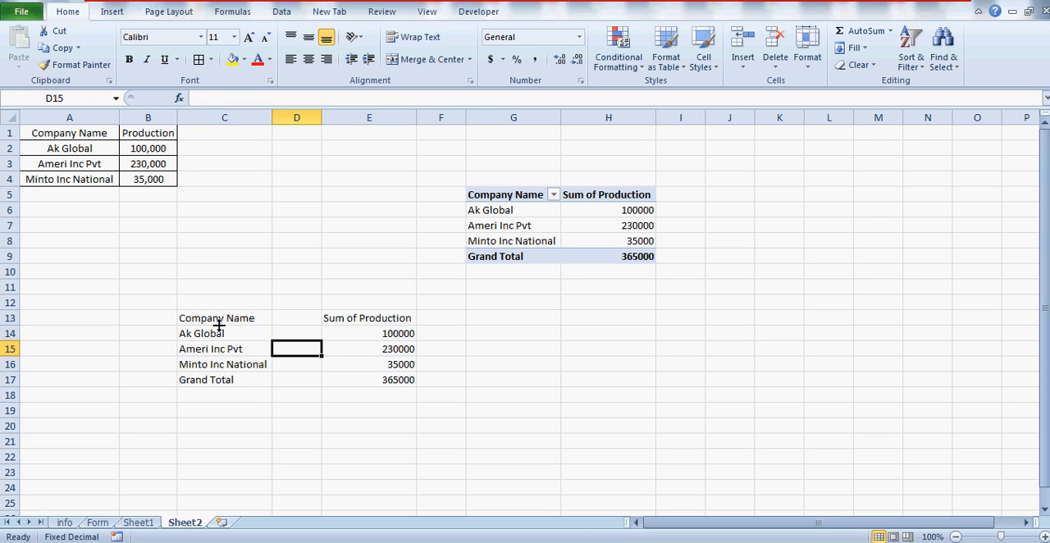
# Insert an entire row at row 15, then check the =G5, =G6 and =G7 links
pyautogui.rightClick(10, 349)
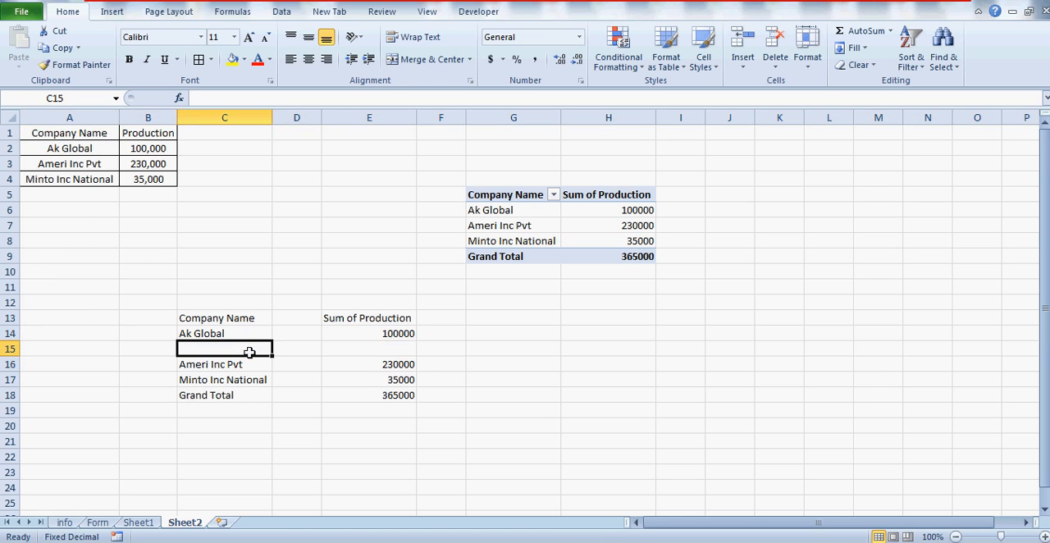
pyautogui.click(296, 333)
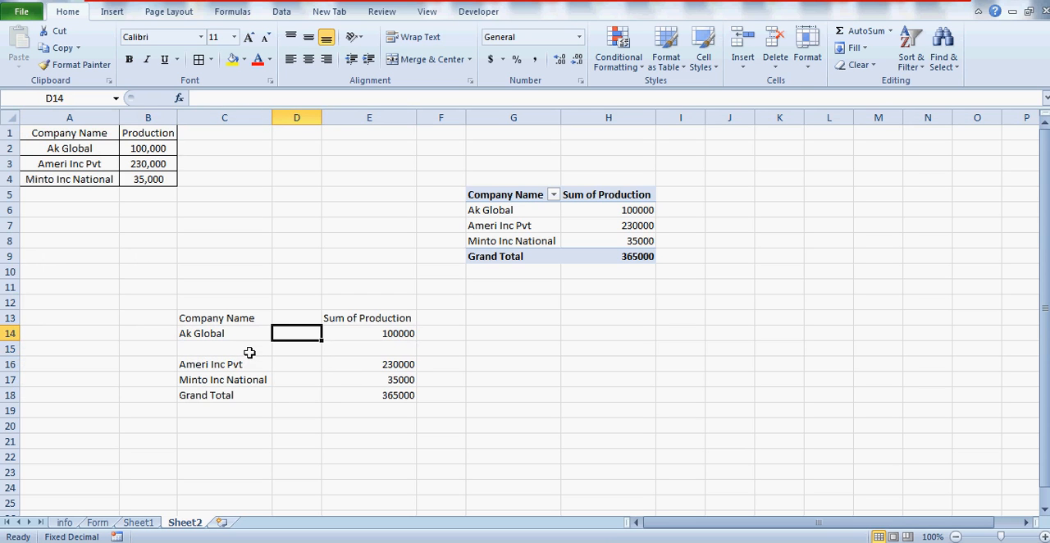
pyautogui.click(224, 318)
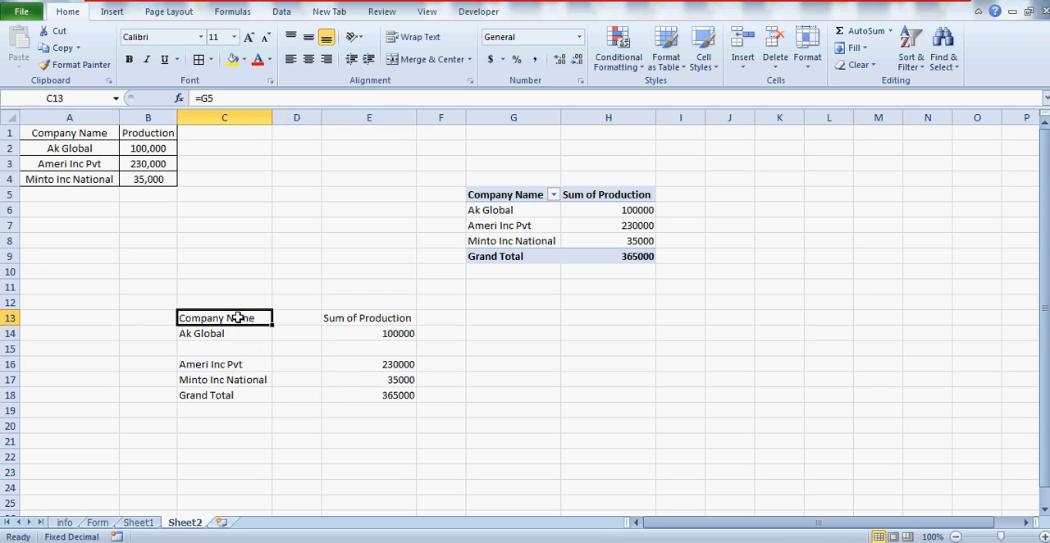
pyautogui.click(224, 333)
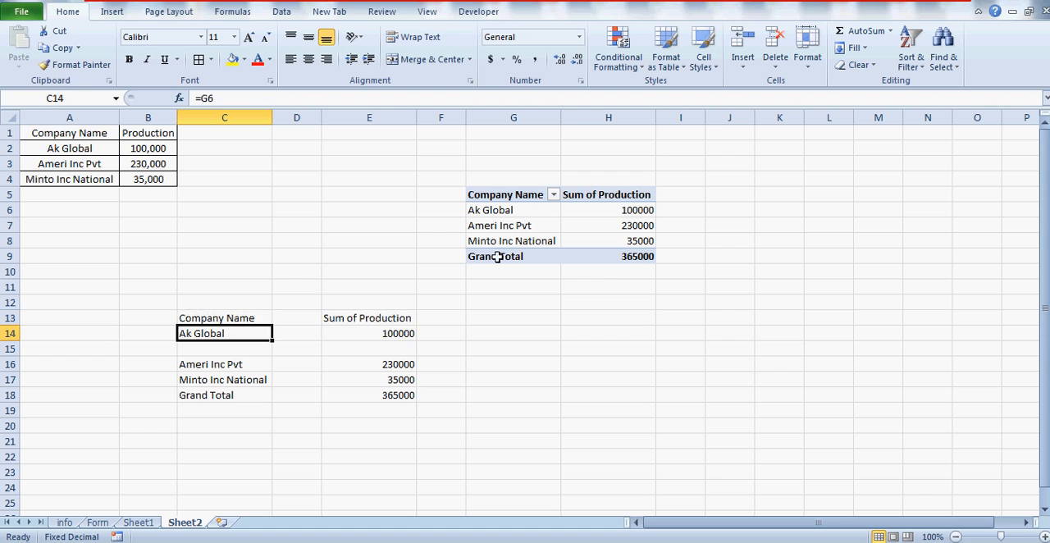
pyautogui.moveTo(279, 315)
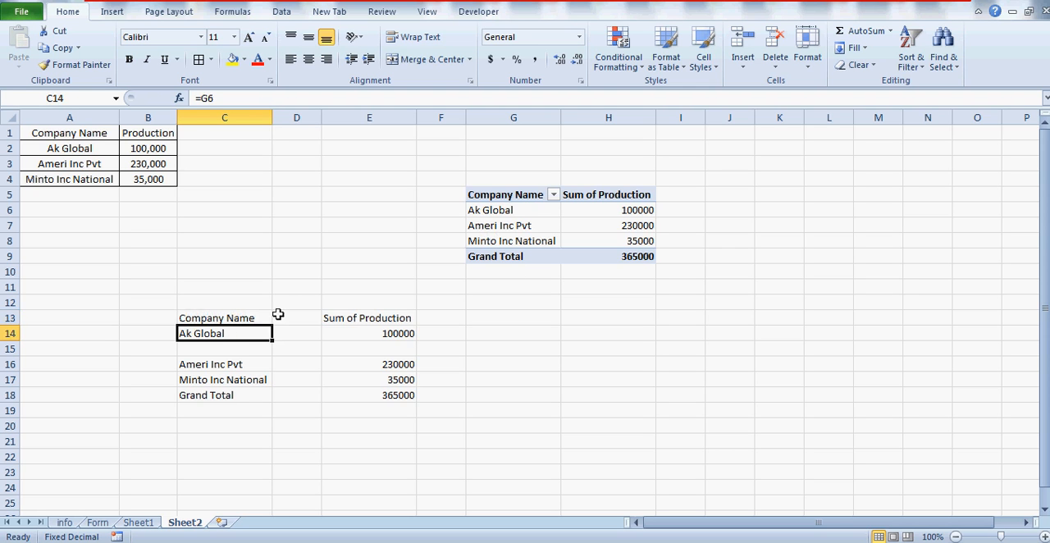
pyautogui.click(224, 365)
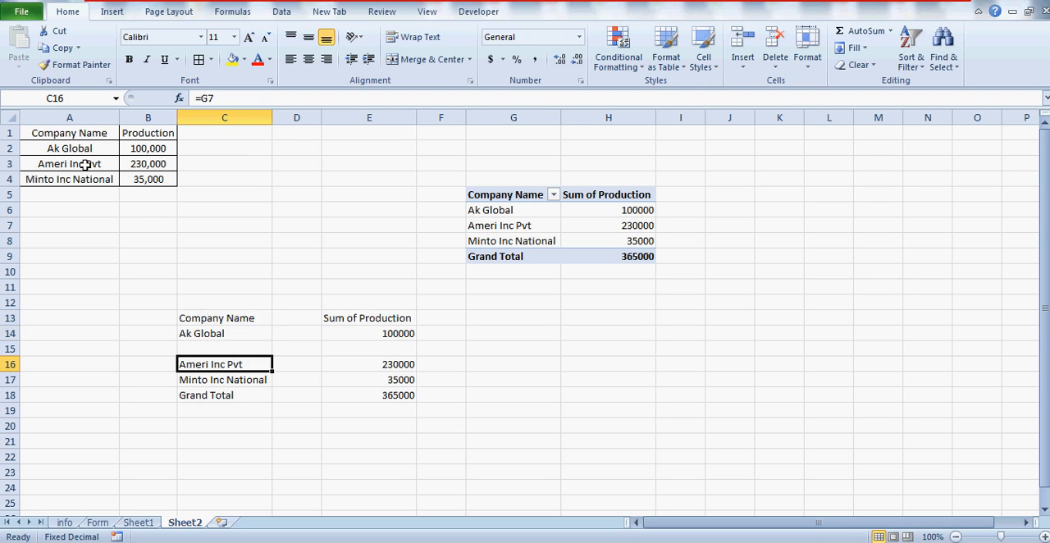
# Enter the new production figures 23,000, 12,000 and 10,000 in B2:B4
pyautogui.click(148, 148)
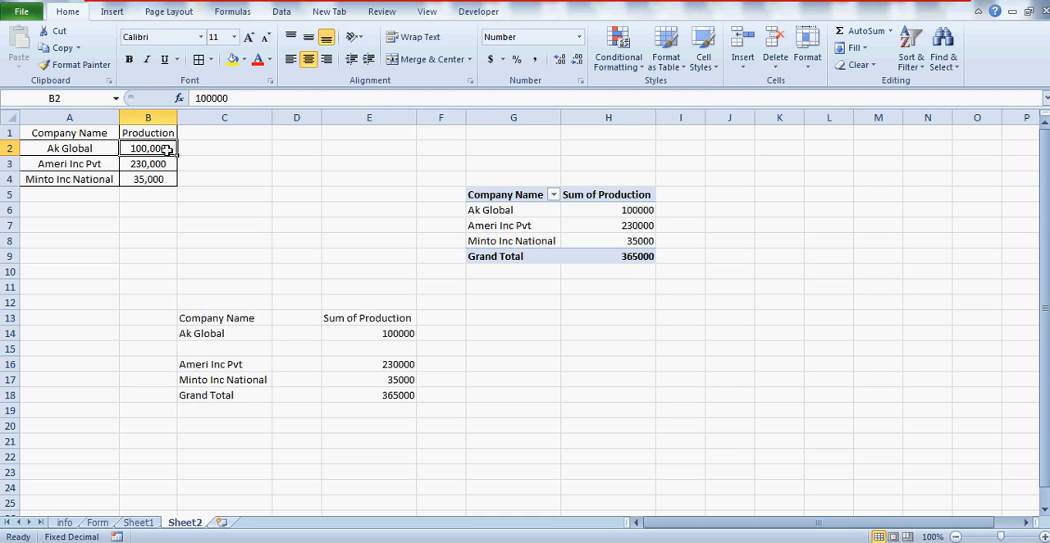
pyautogui.write('230000')
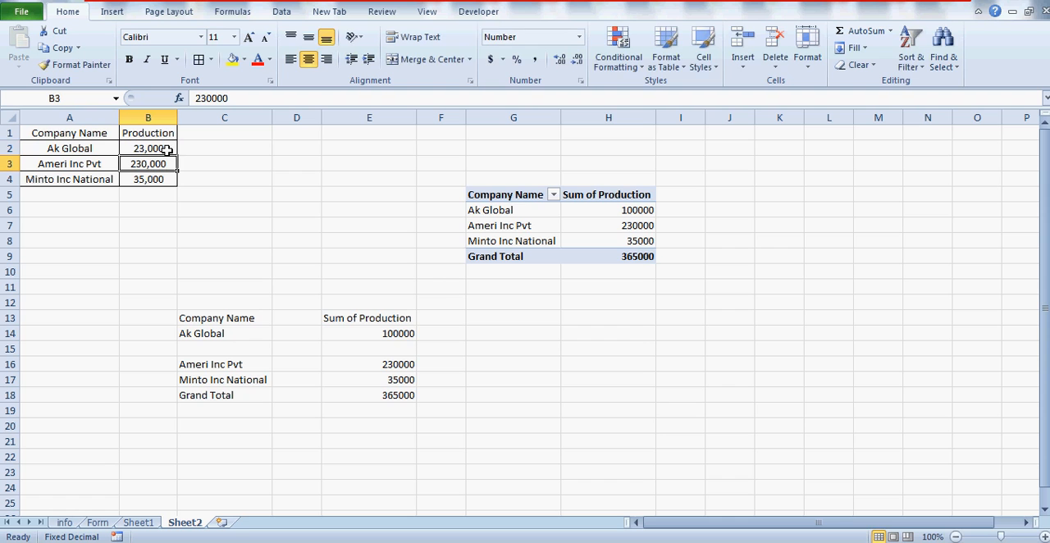
pyautogui.write('12000')
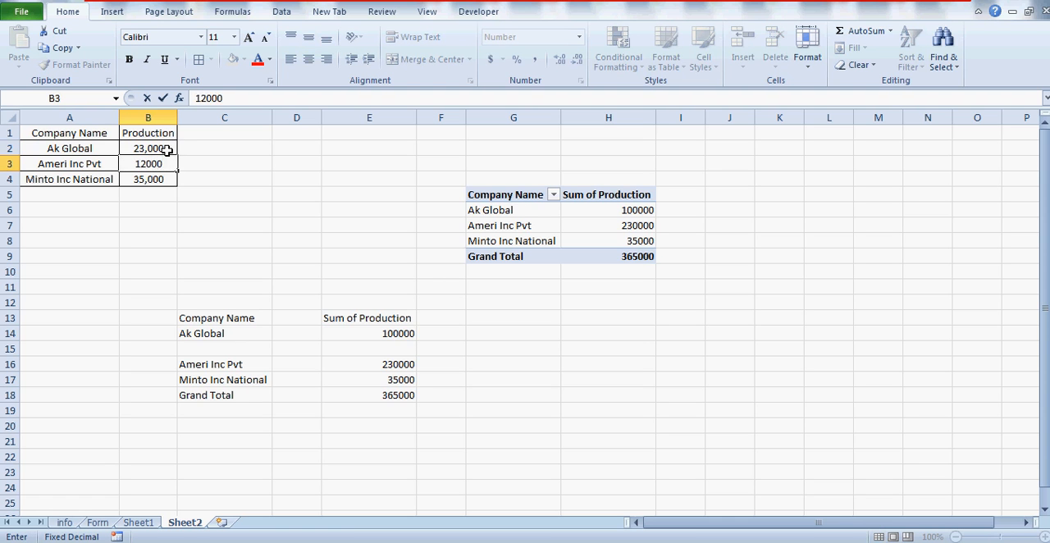
pyautogui.write('10000')
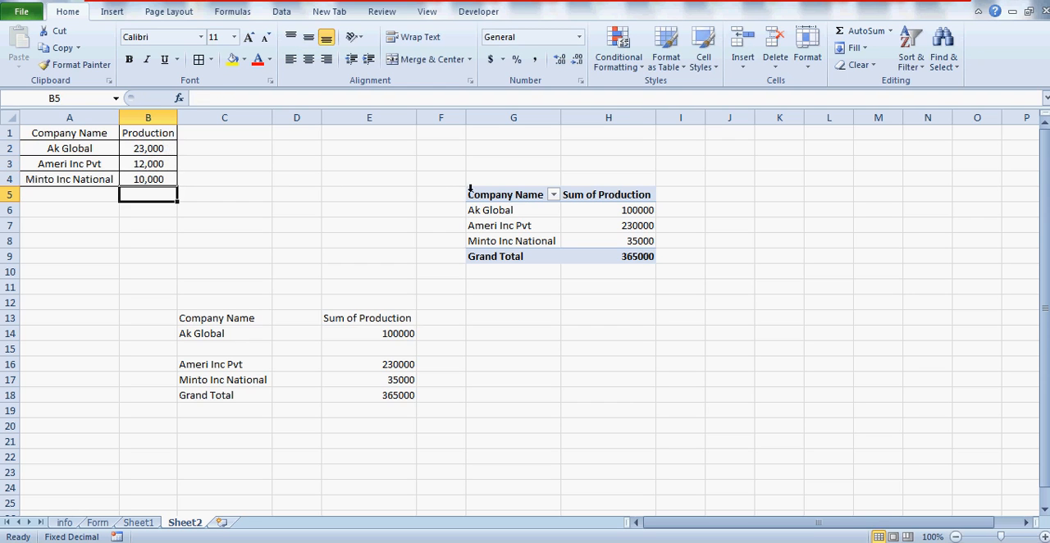
pyautogui.click(490, 210)
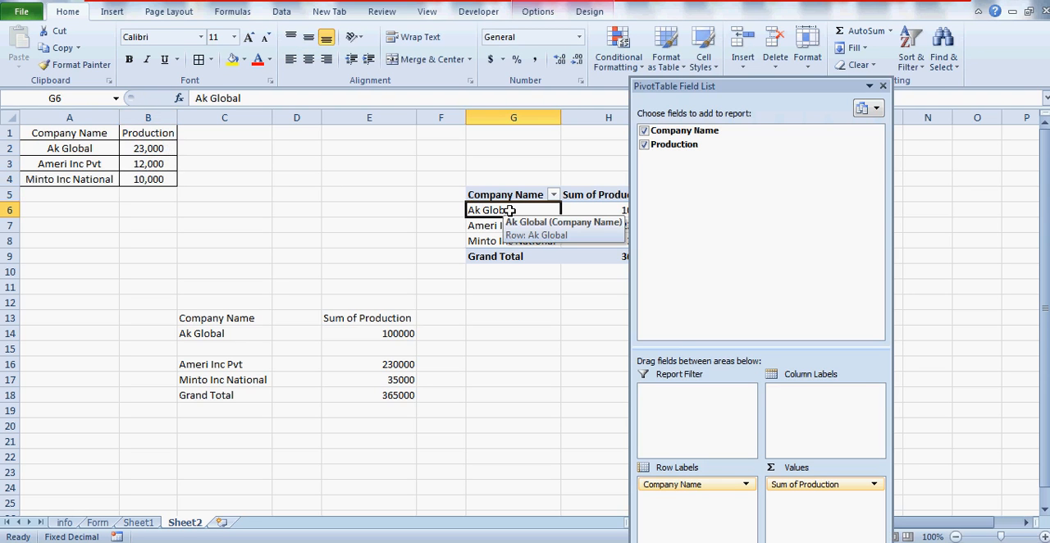
pyautogui.rightClick(493, 210)
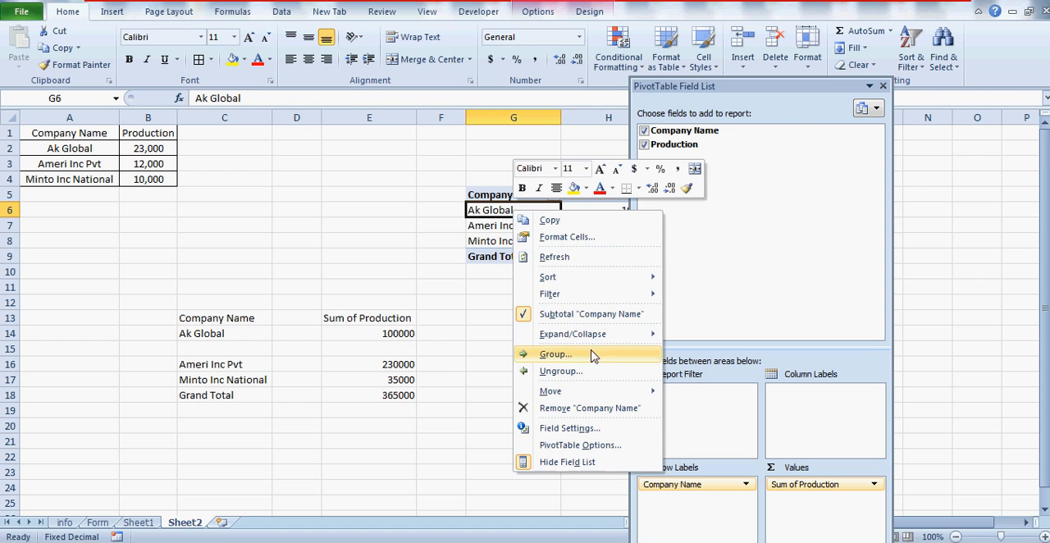
pyautogui.moveTo(572, 257)
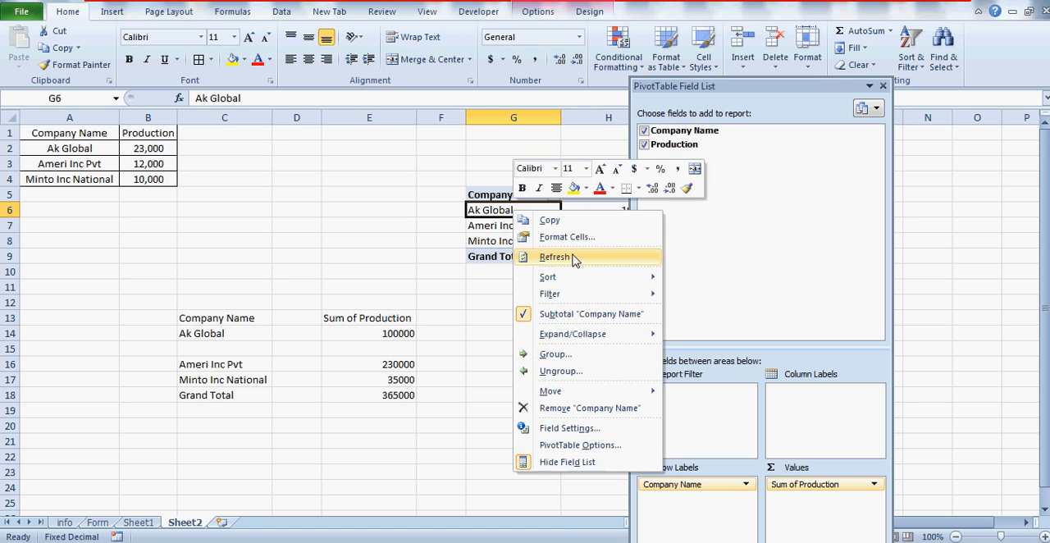
pyautogui.click(554, 257)
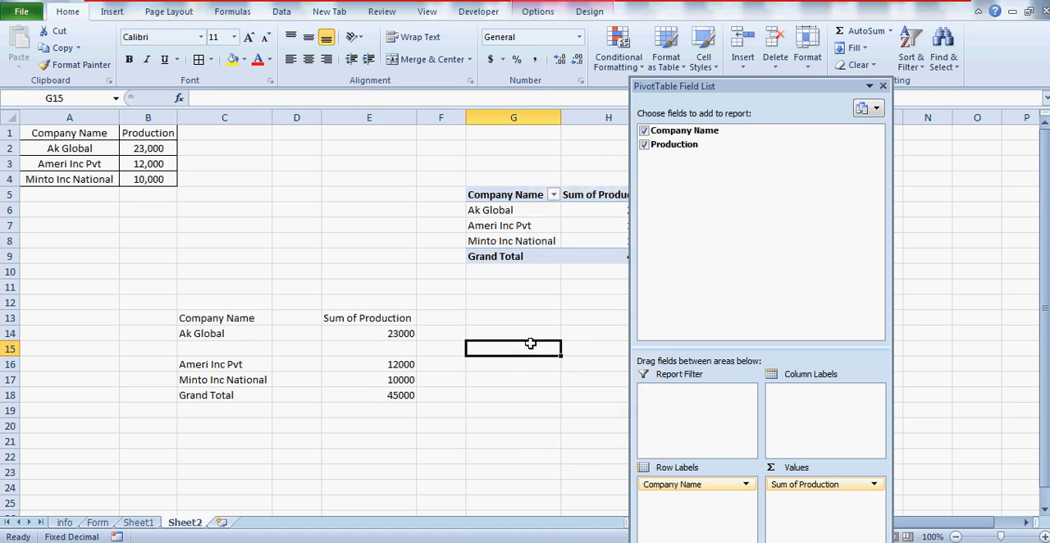
pyautogui.click(595, 210)
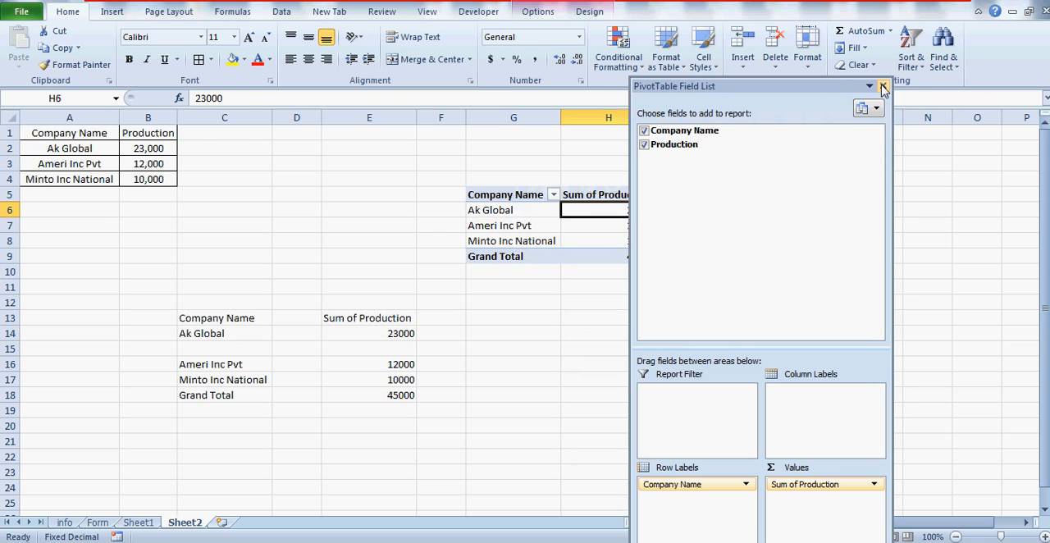
pyautogui.click(882, 87)
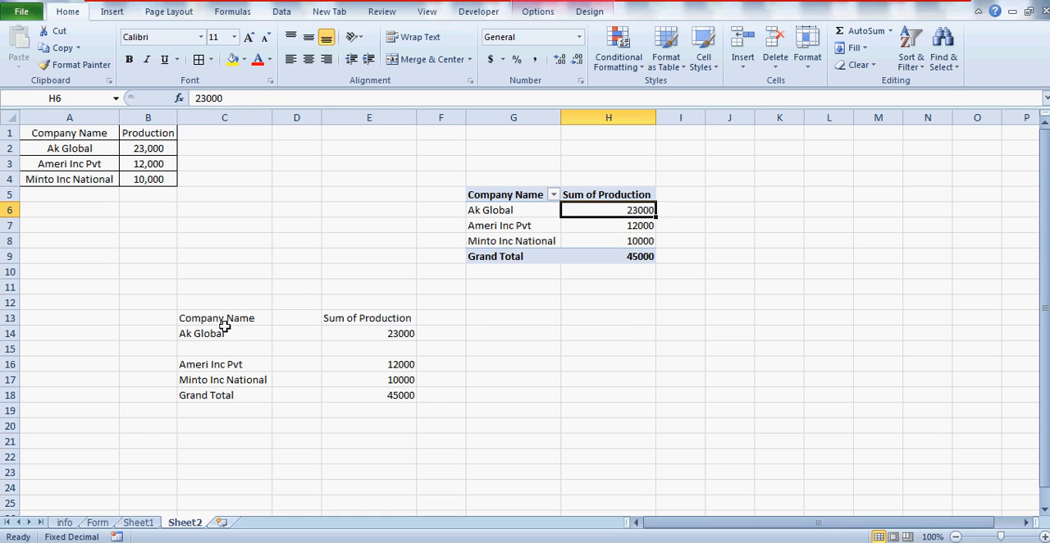
pyautogui.click(369, 349)
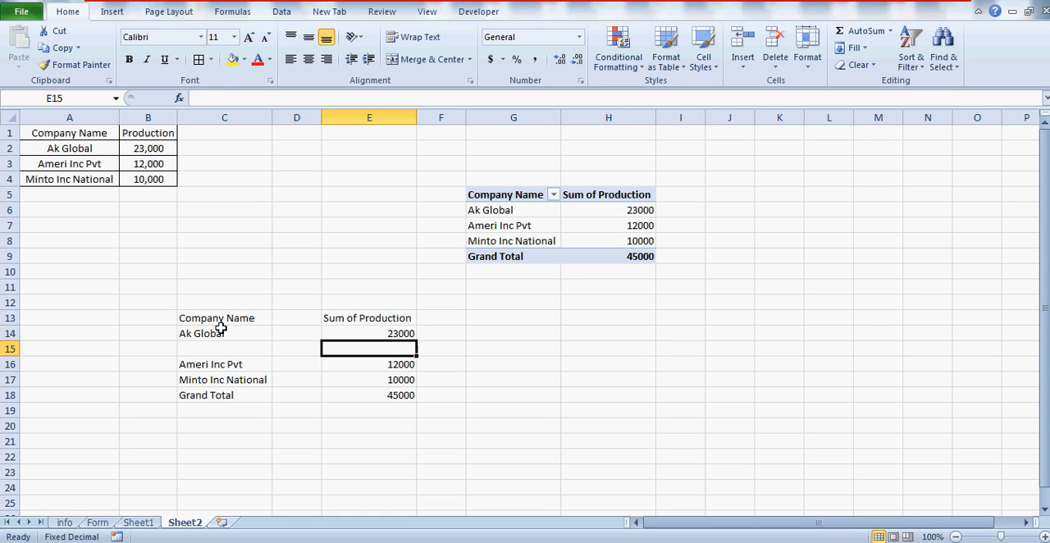
pyautogui.click(297, 333)
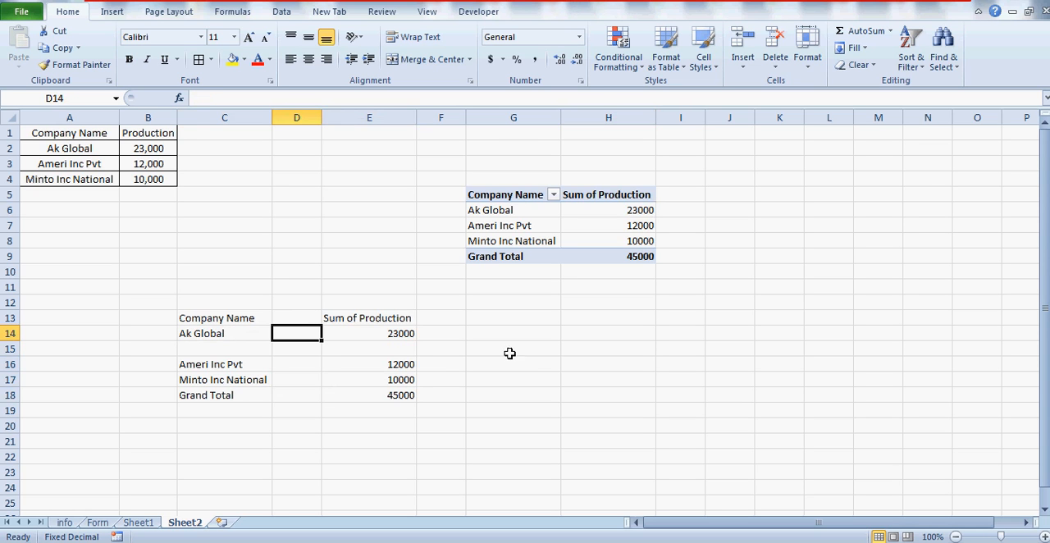
pyautogui.moveTo(543, 367)
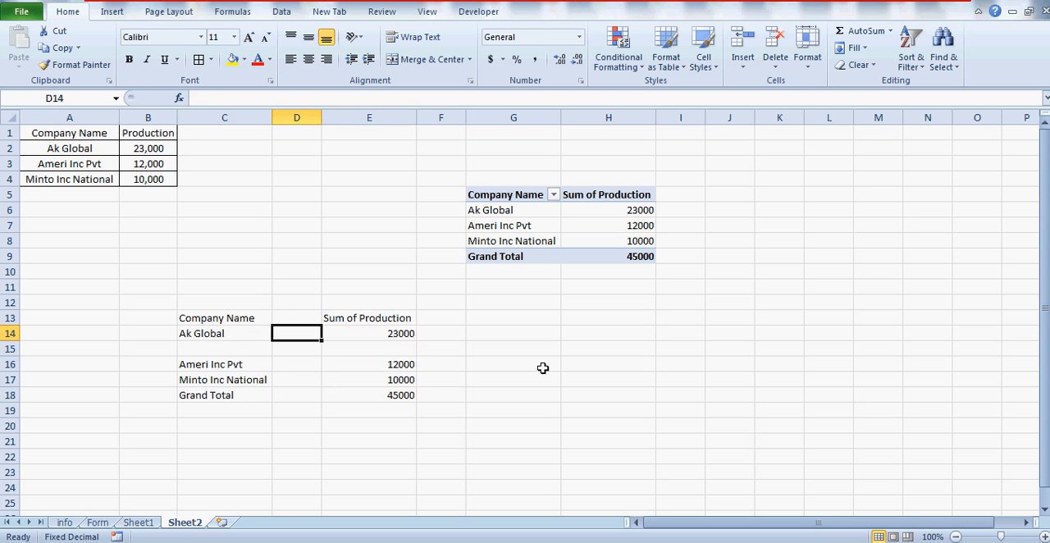
pyautogui.moveTo(541, 406)
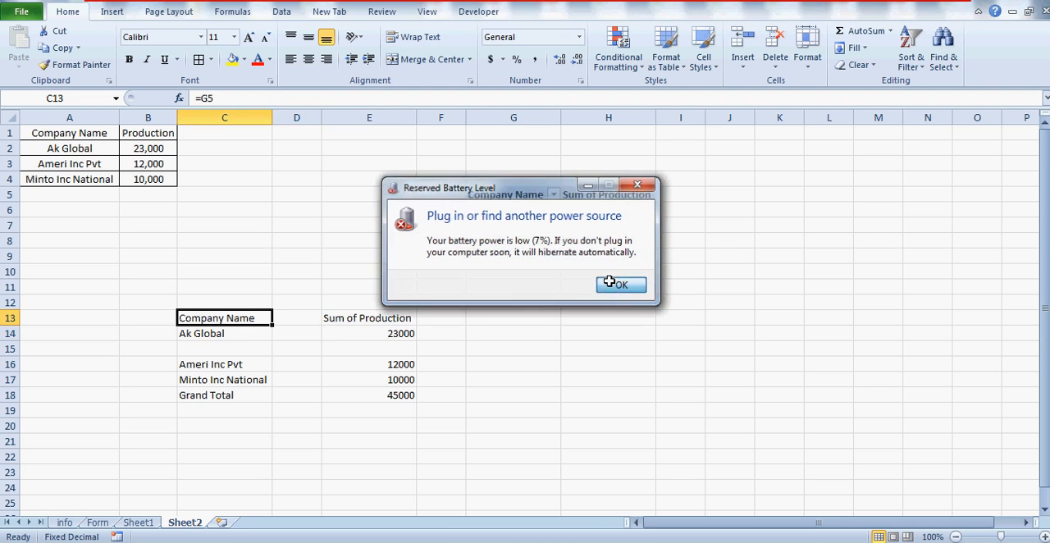
pyautogui.click(621, 285)
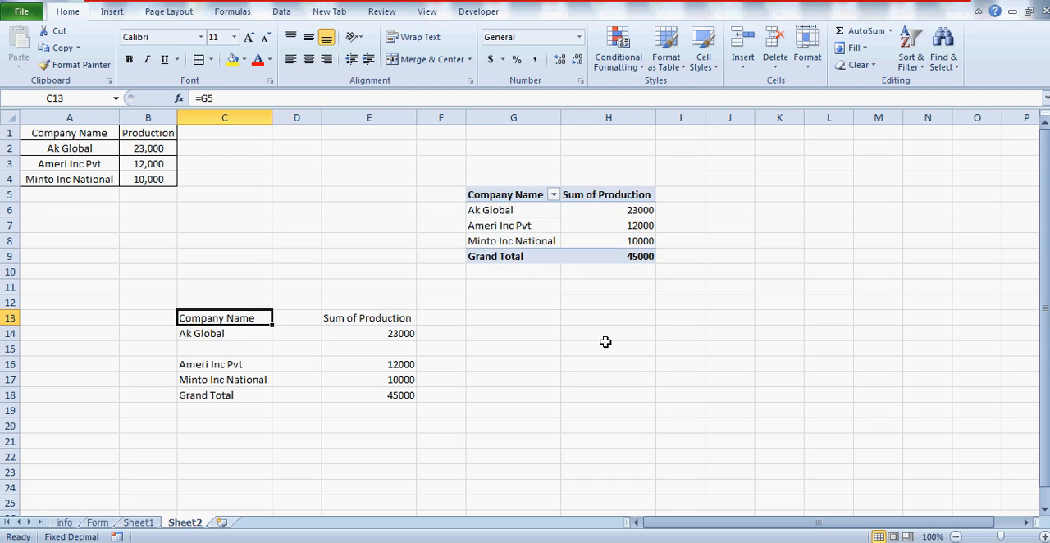
pyautogui.click(513, 395)
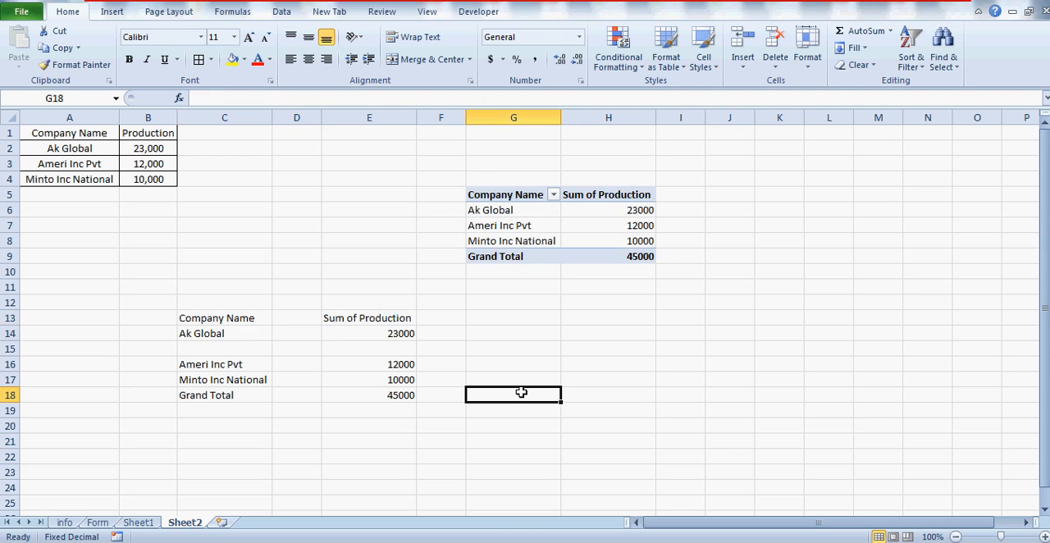
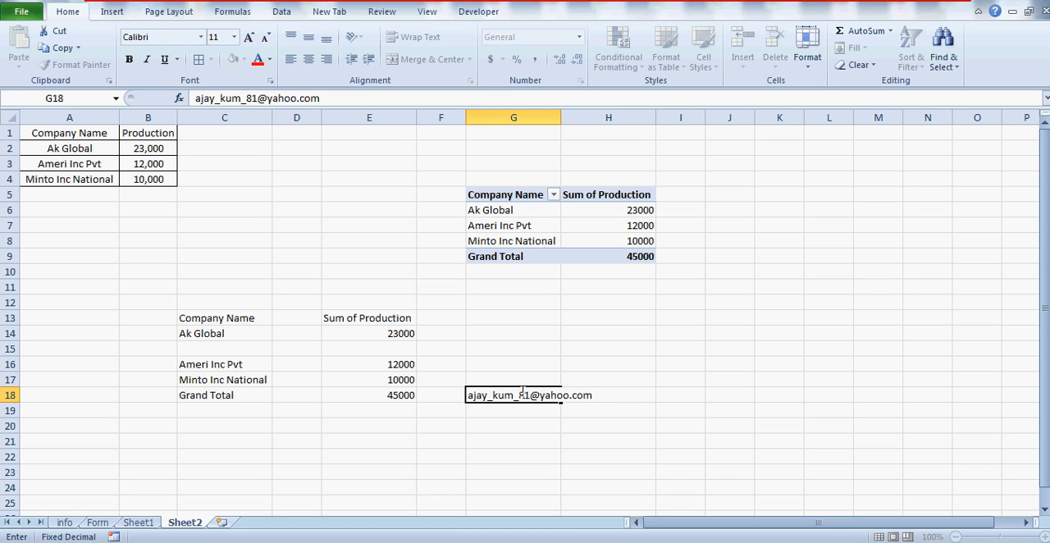